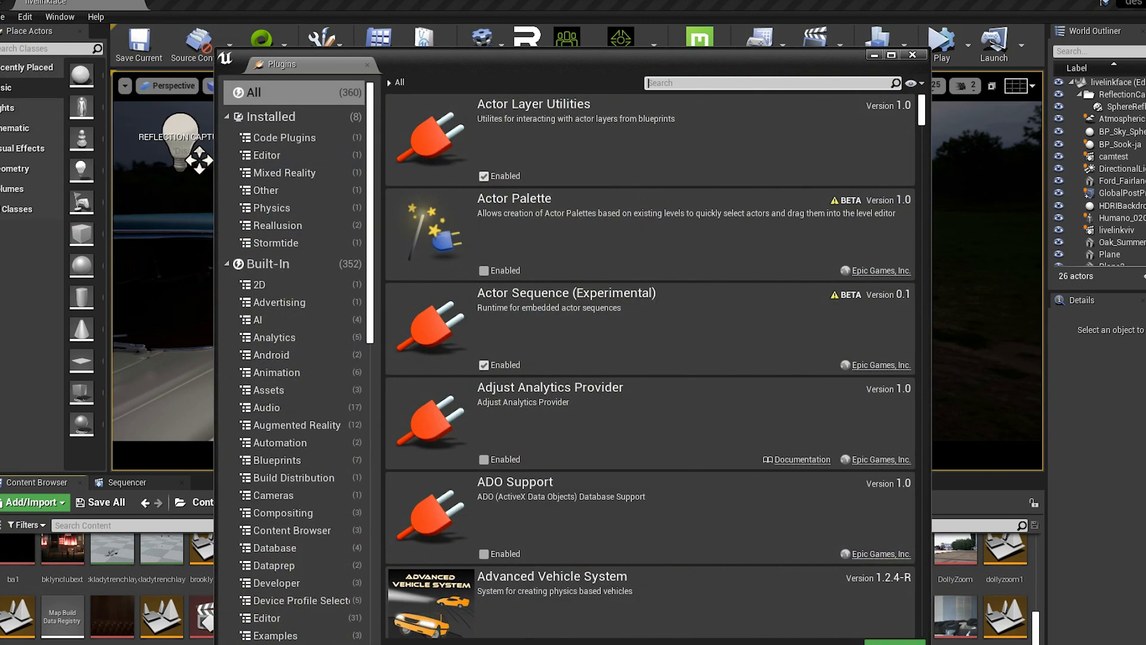
# Step: Filter the Plugins list by 'arki' and 'live' to verify the ARKit plugins are enabled
pyautogui.write('arki')
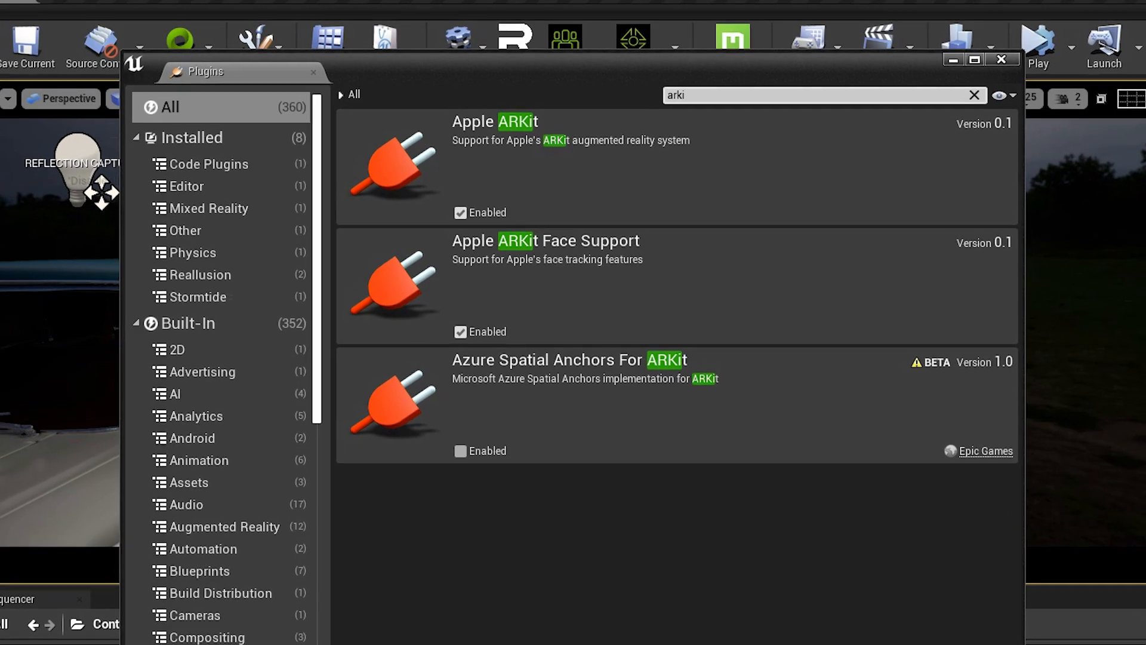
pyautogui.write('live')
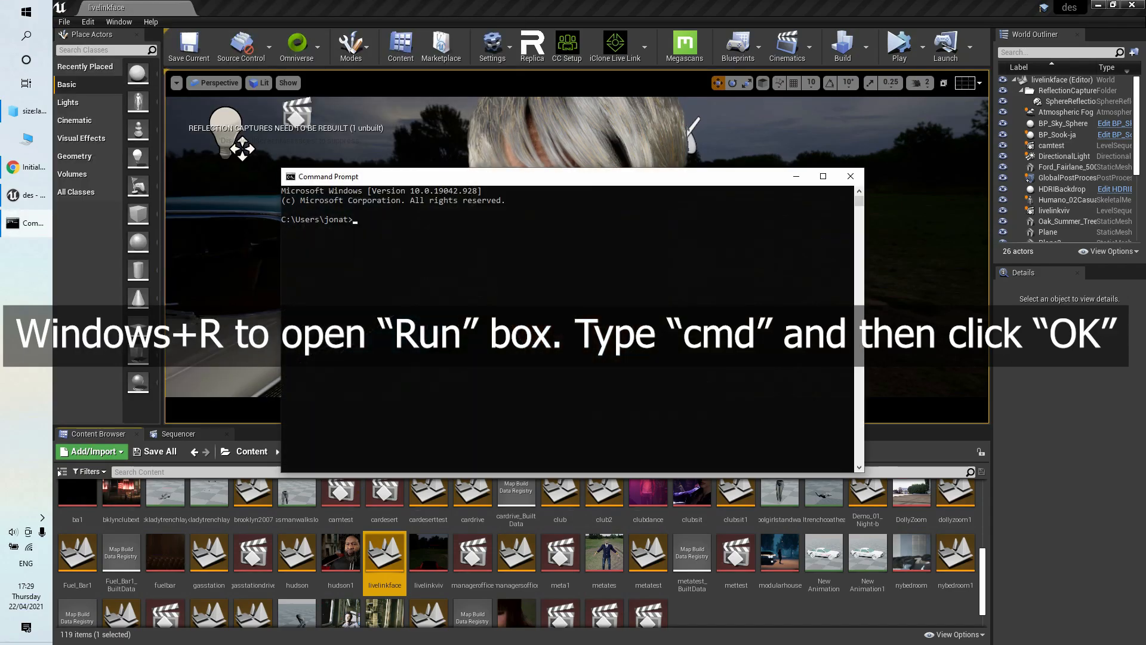
# Step: Run ipconfig to read the computer's IPv4 address
pyautogui.write('ipco')
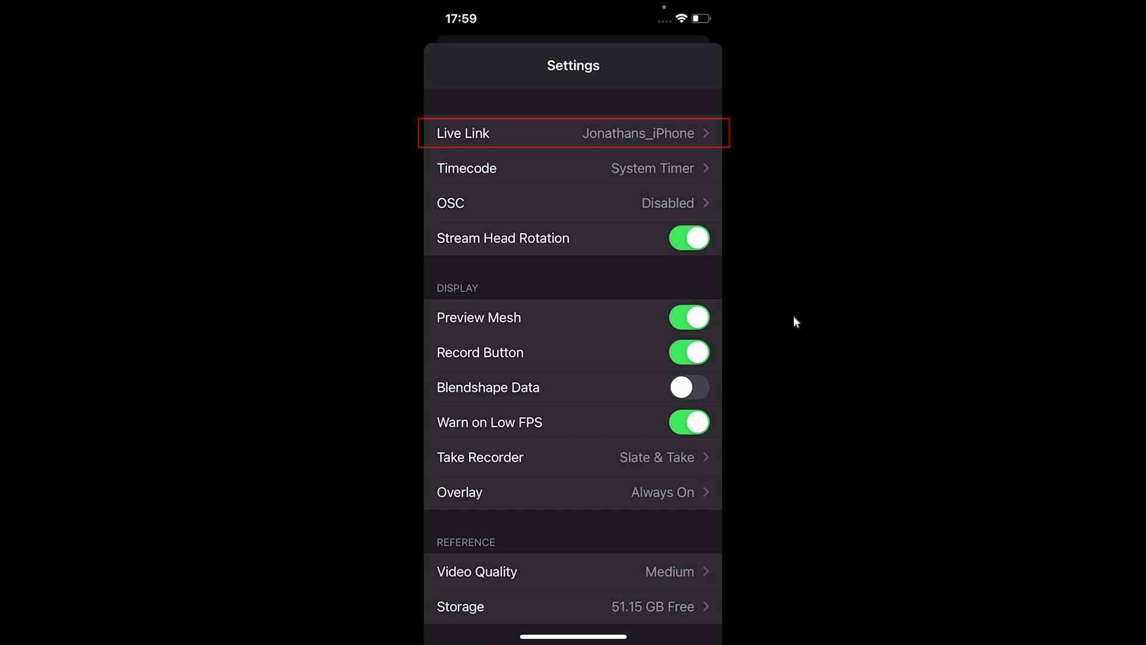
# Step: Add a Live Link target pointing at the PC's IP address 192.168.0.4
pyautogui.click(574, 133)
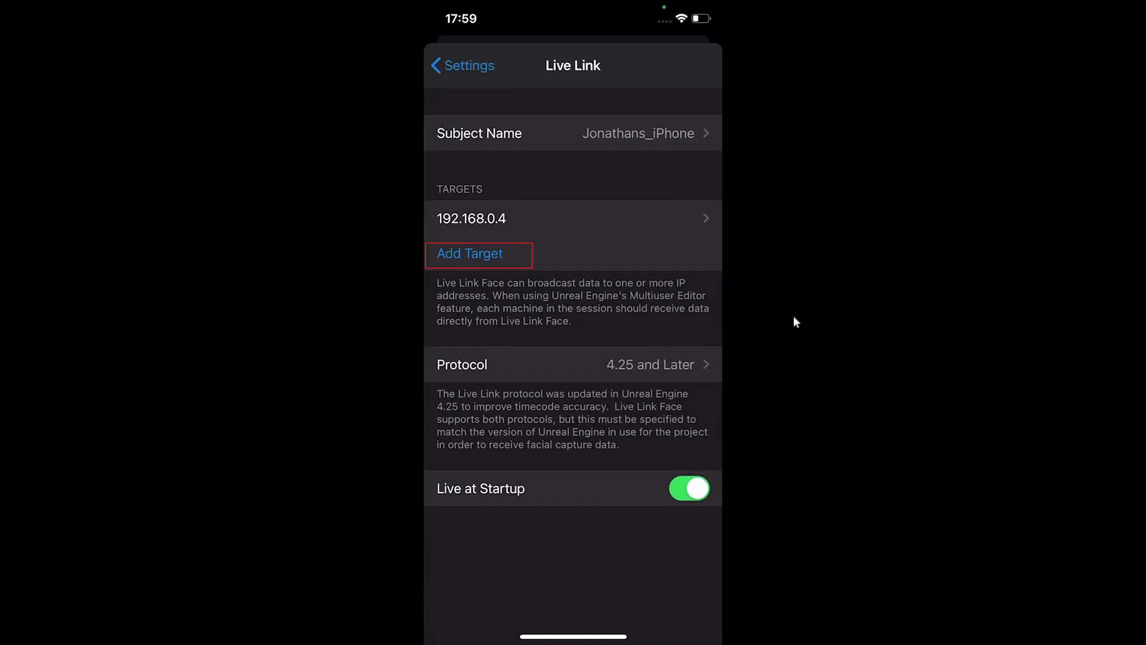
pyautogui.click(469, 253)
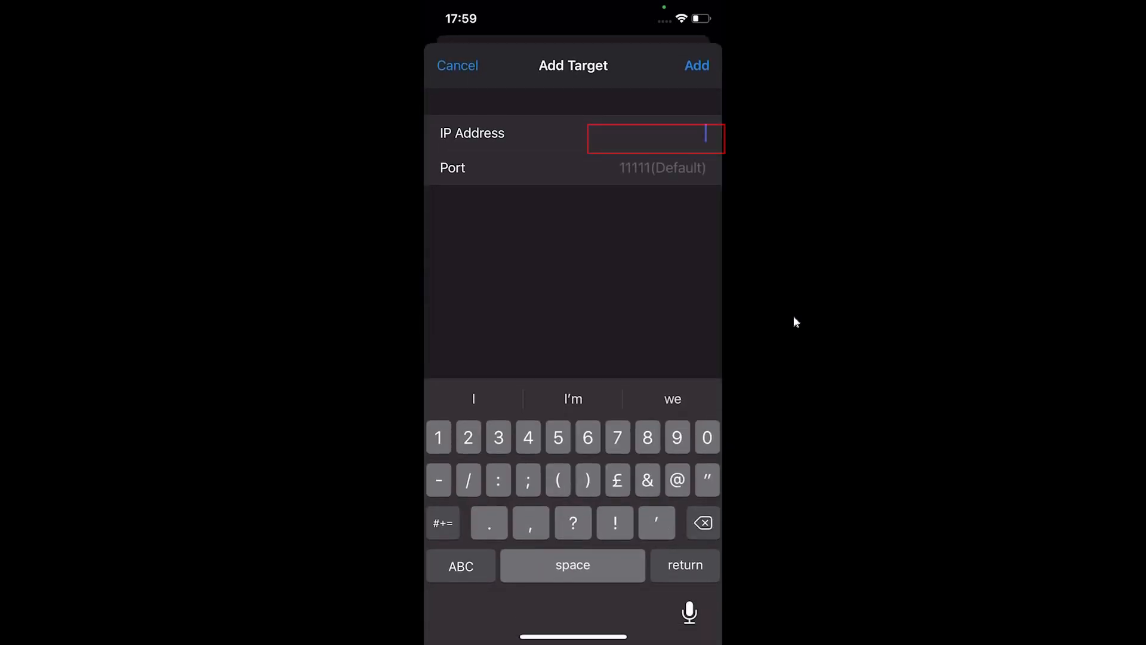
pyautogui.click(695, 64)
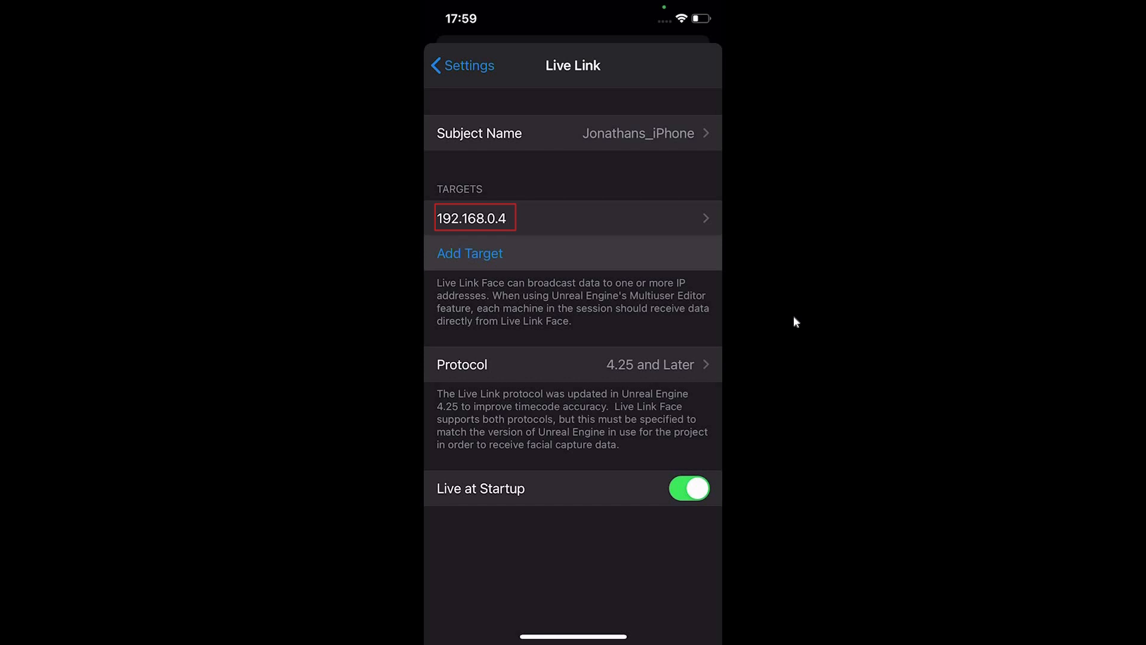
# Step: Switch off Stream Head Rotation and leave the settings screen
pyautogui.click(461, 64)
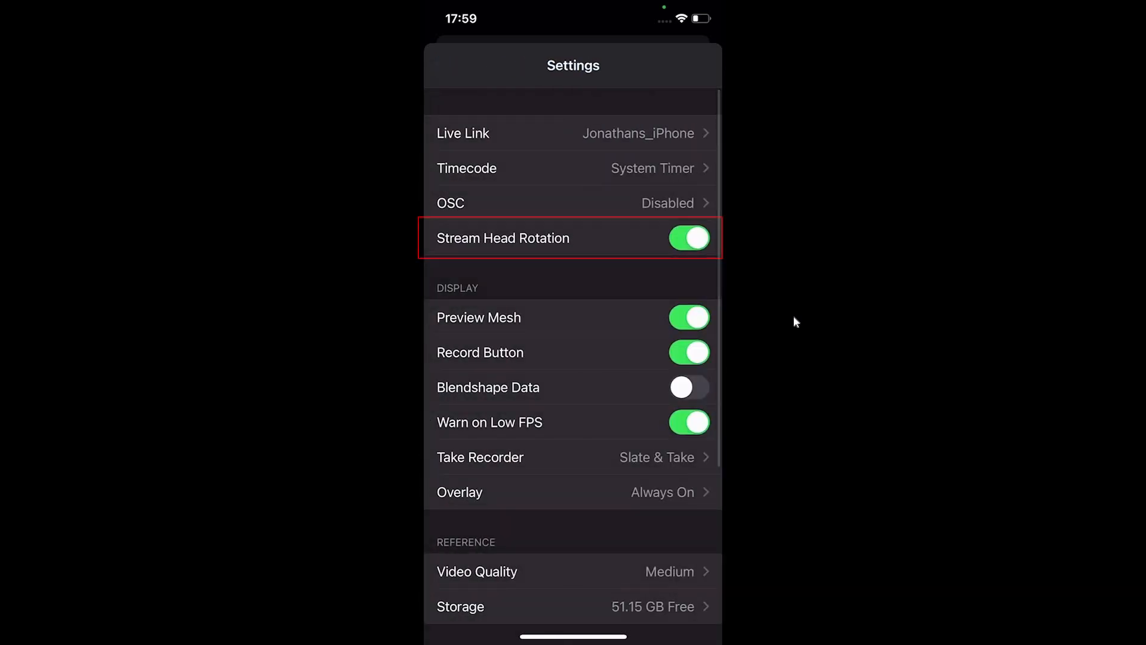
pyautogui.click(687, 238)
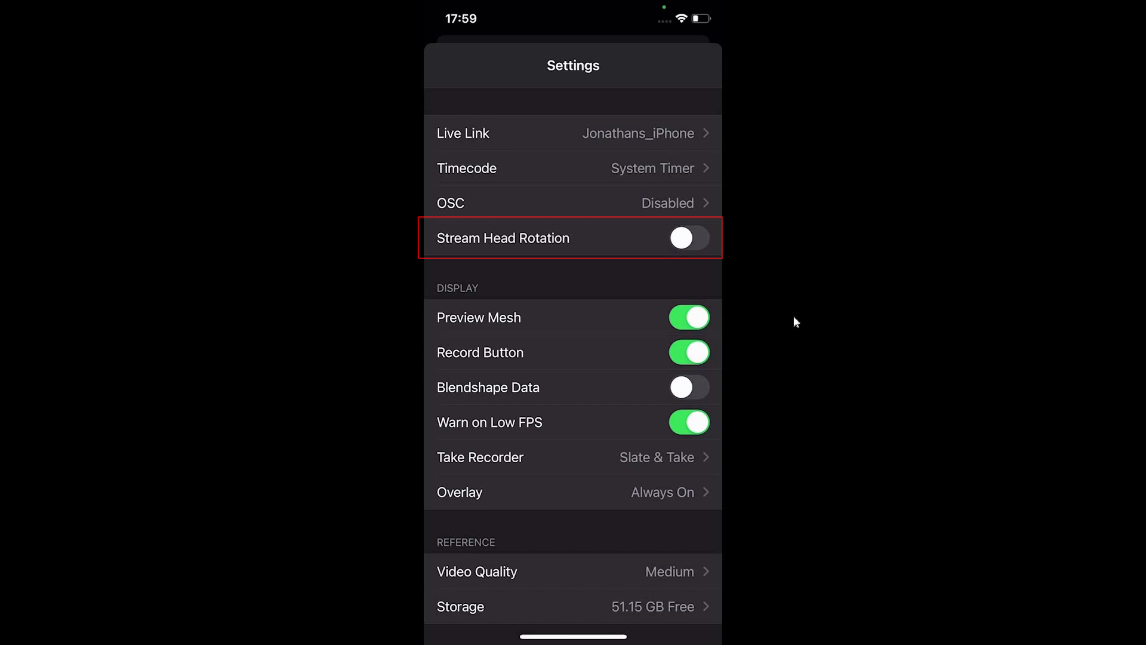
pyautogui.click(688, 238)
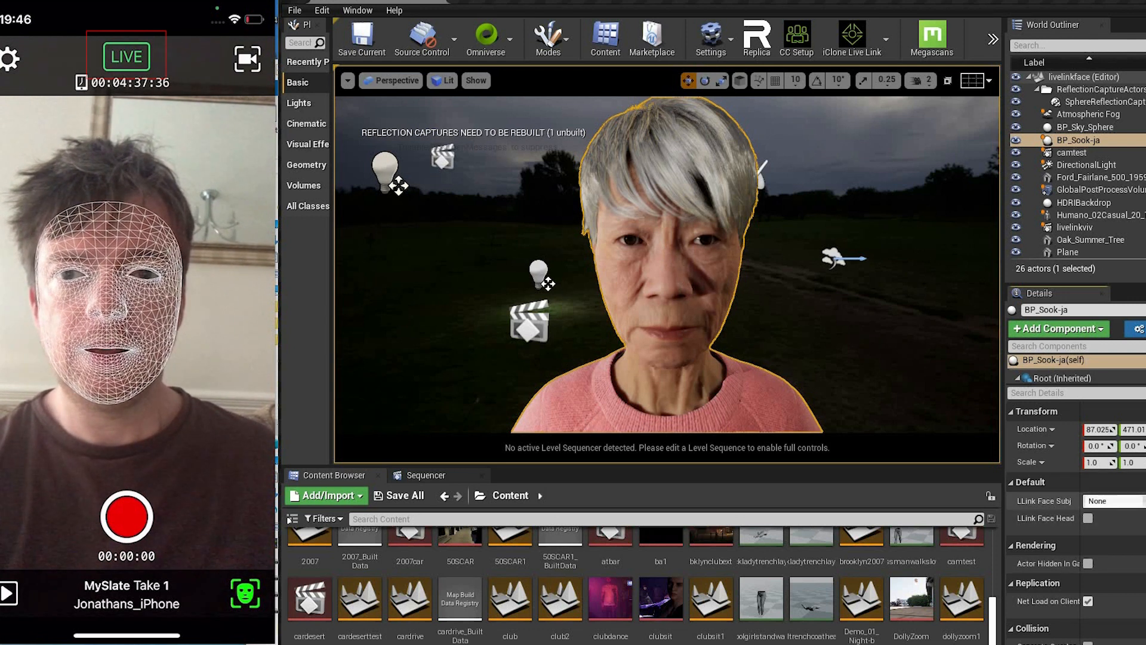
# Step: Set BP_Sook-ja's LLink Face Subj to the iPhone and tick LLink Face Head
pyautogui.click(1109, 501)
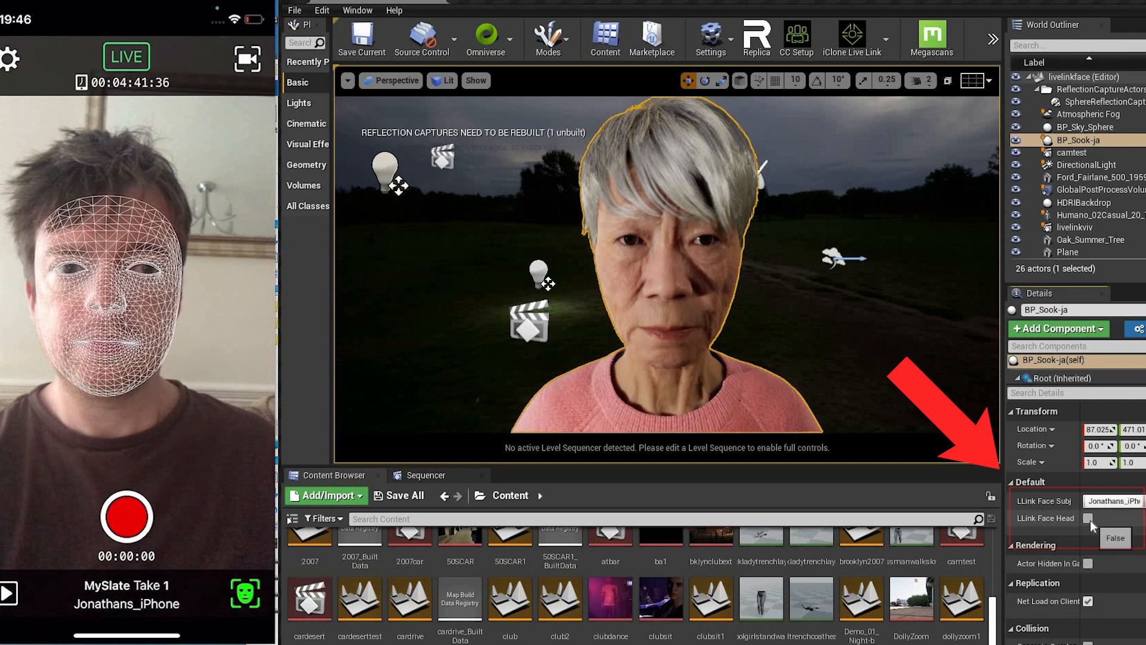
pyautogui.click(1089, 517)
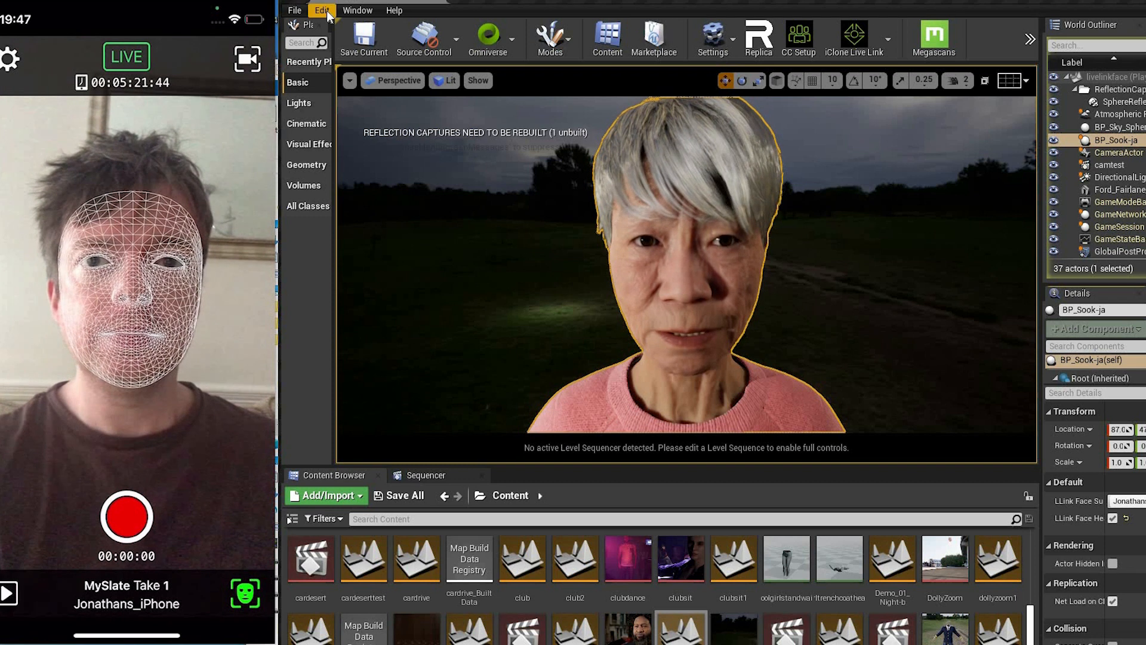
# Step: Record a take of BP_Sook-ja's live performance with Take Recorder
pyautogui.click(357, 11)
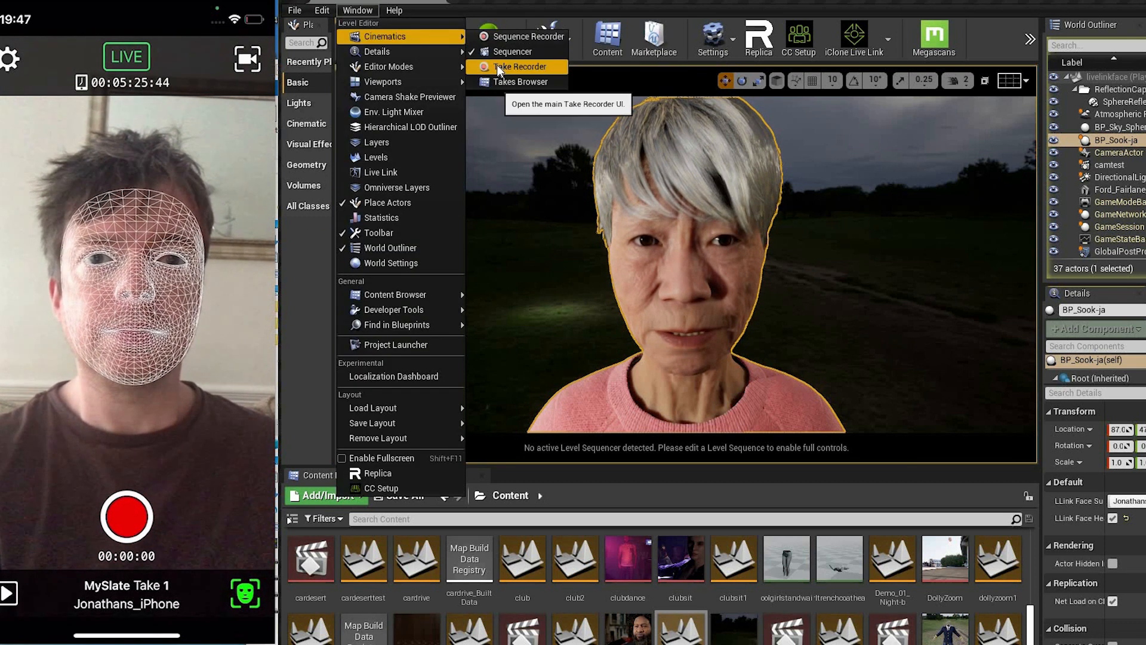
pyautogui.click(519, 67)
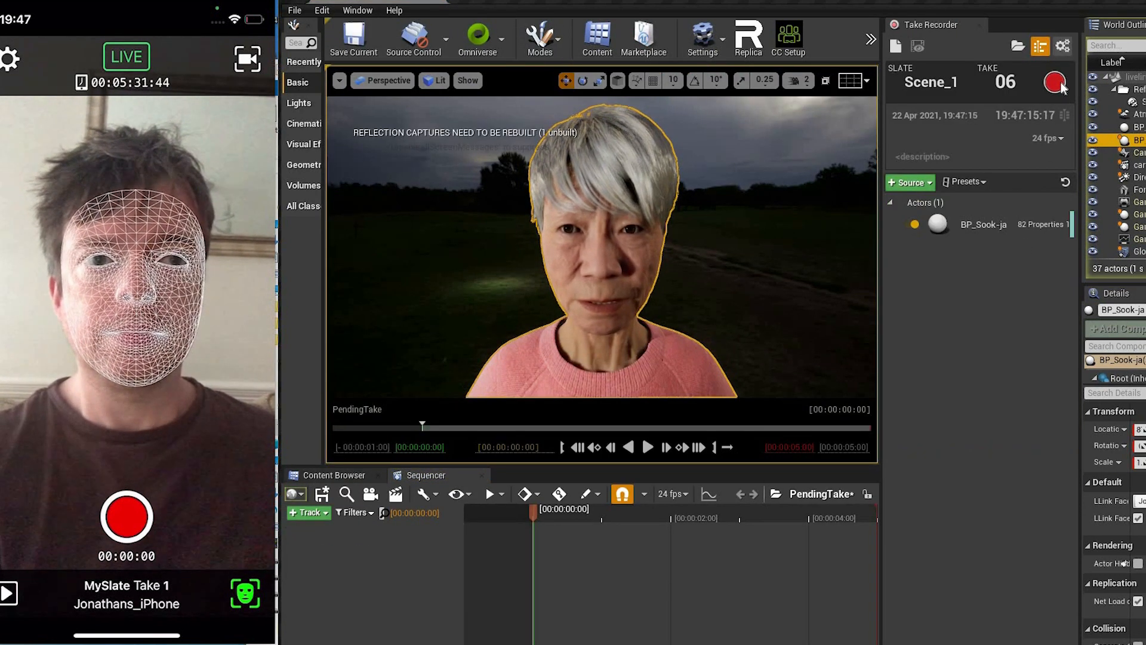
pyautogui.click(1055, 82)
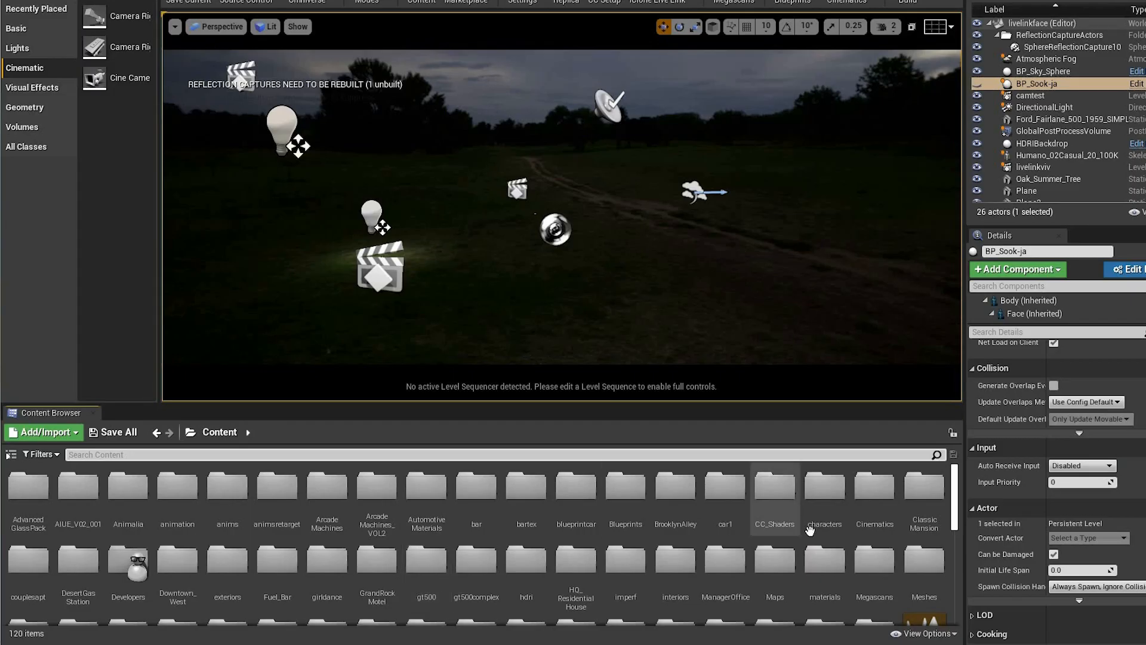
# Step: Browse Cinematics > Takes > 2021-04-22, filter by 'so', and load BP_Sook-ja_Scene_1_06 in Sequencer
pyautogui.doubleClick(875, 490)
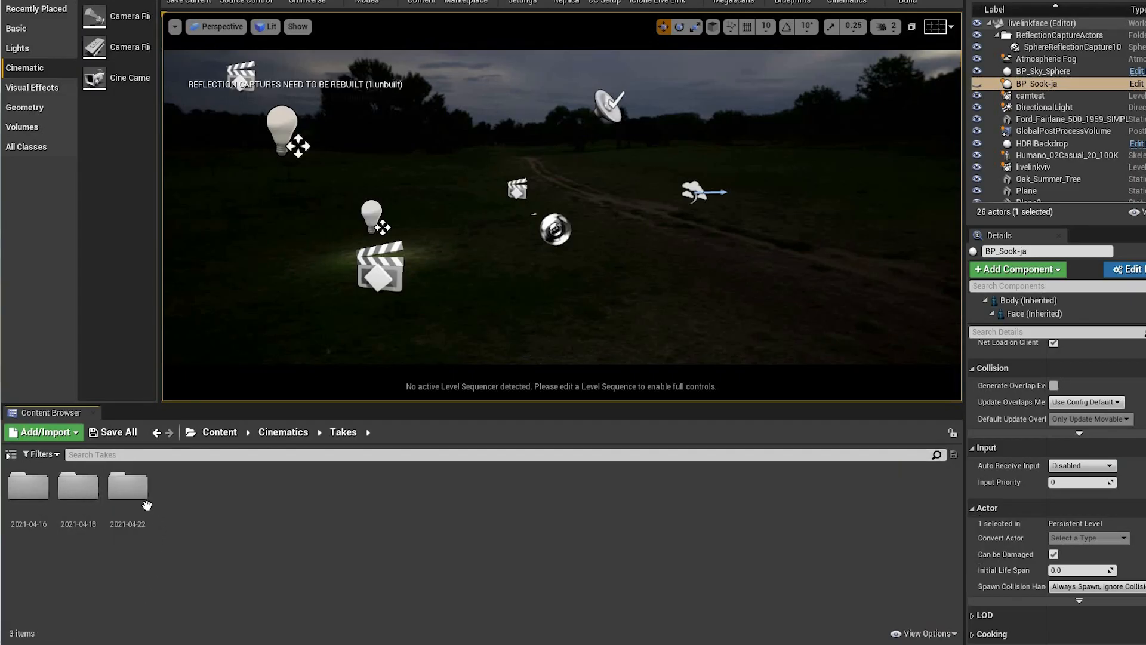
pyautogui.doubleClick(127, 486)
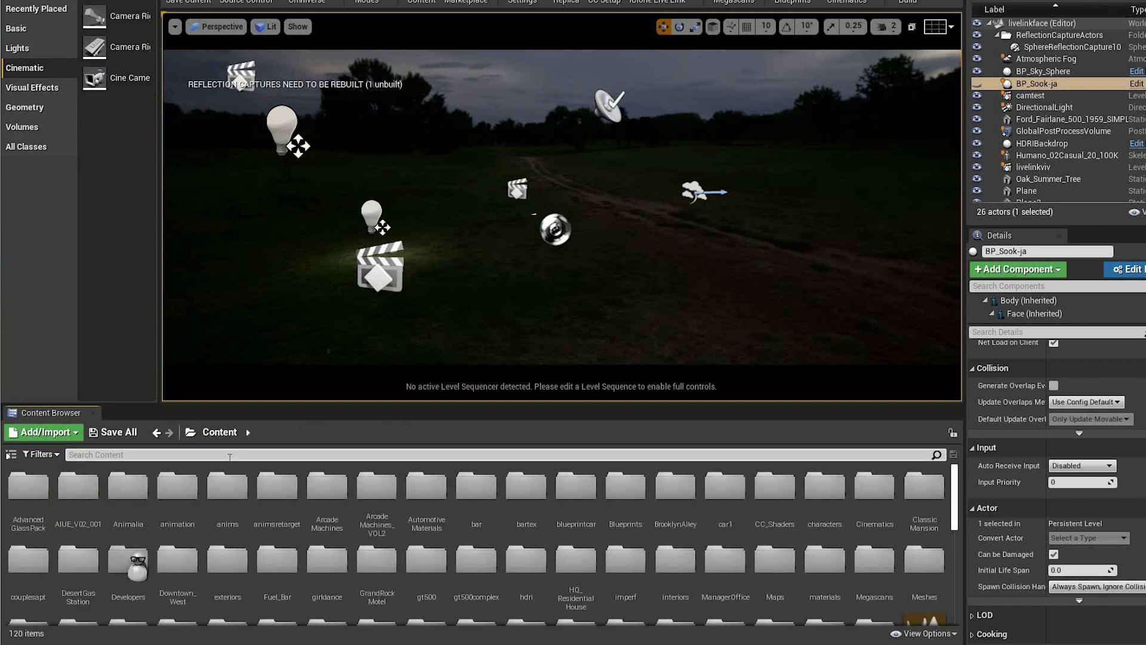
pyautogui.write('sook')
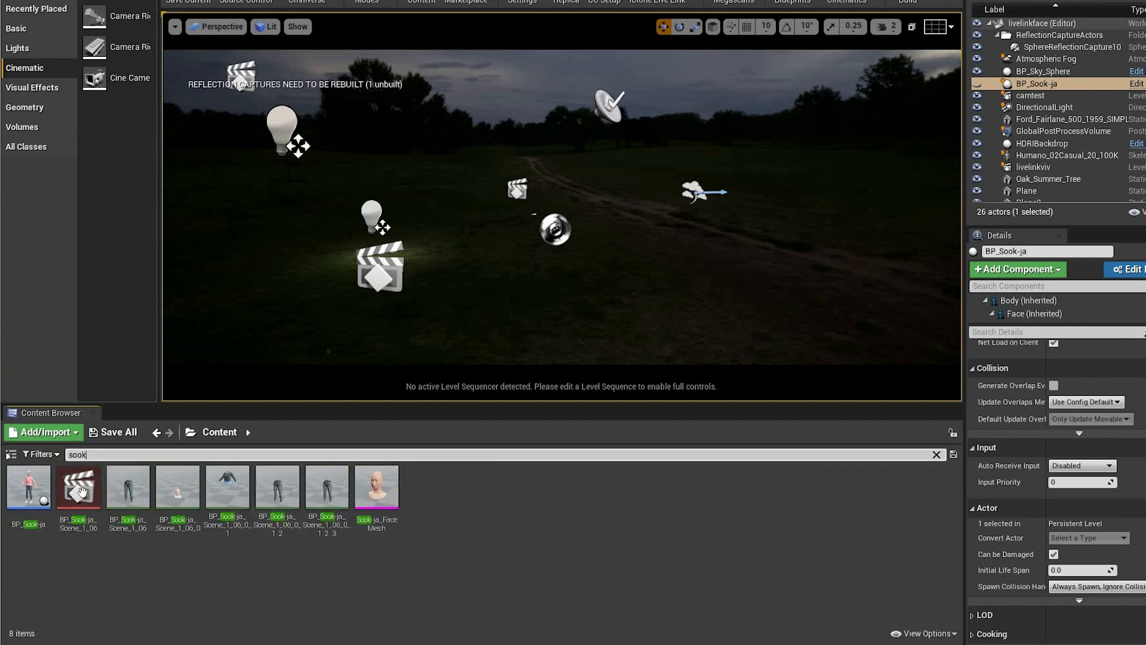
pyautogui.moveTo(76, 486)
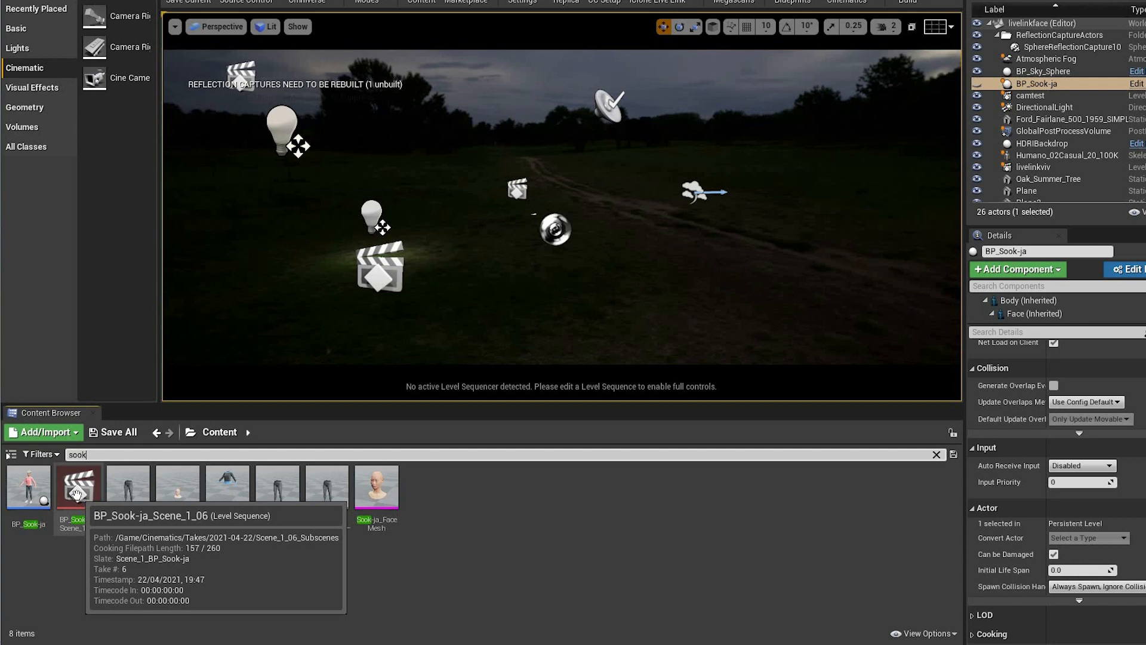
pyautogui.doubleClick(79, 486)
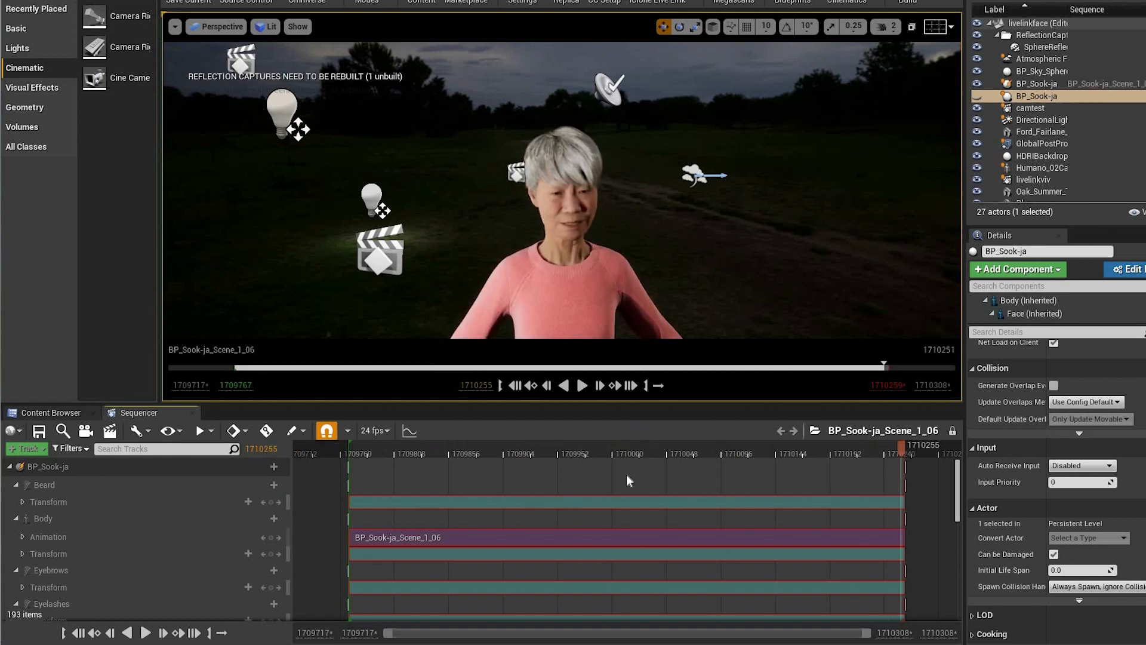
# Step: Play the recorded facial animation through, then close Sequencer
pyautogui.click(581, 386)
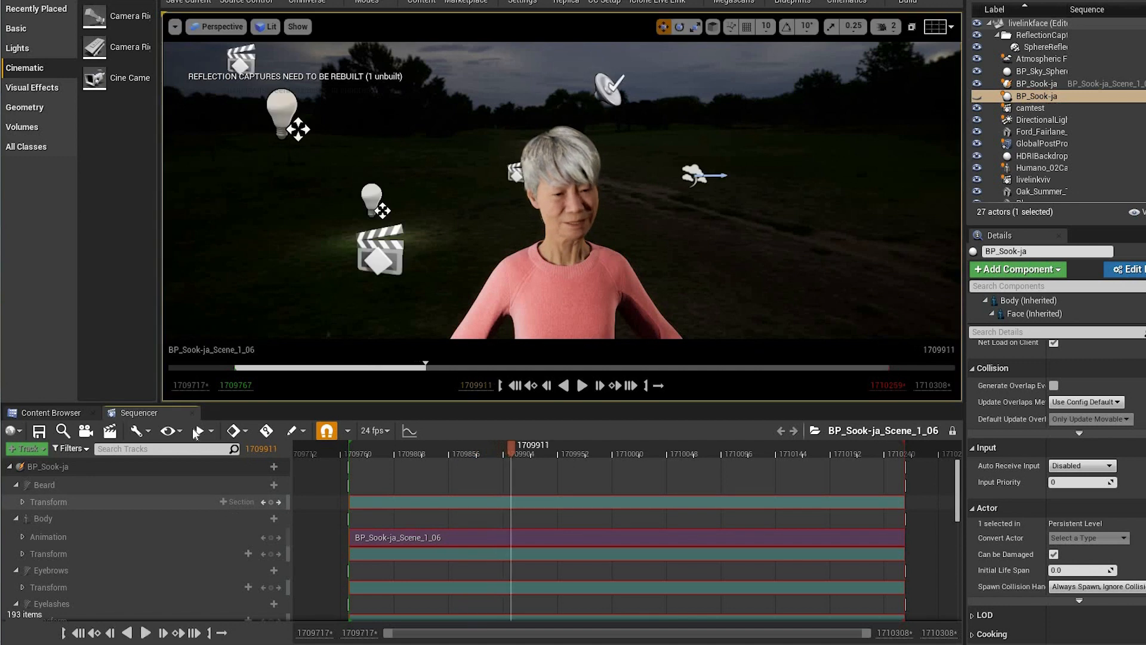
pyautogui.moveTo(191, 413)
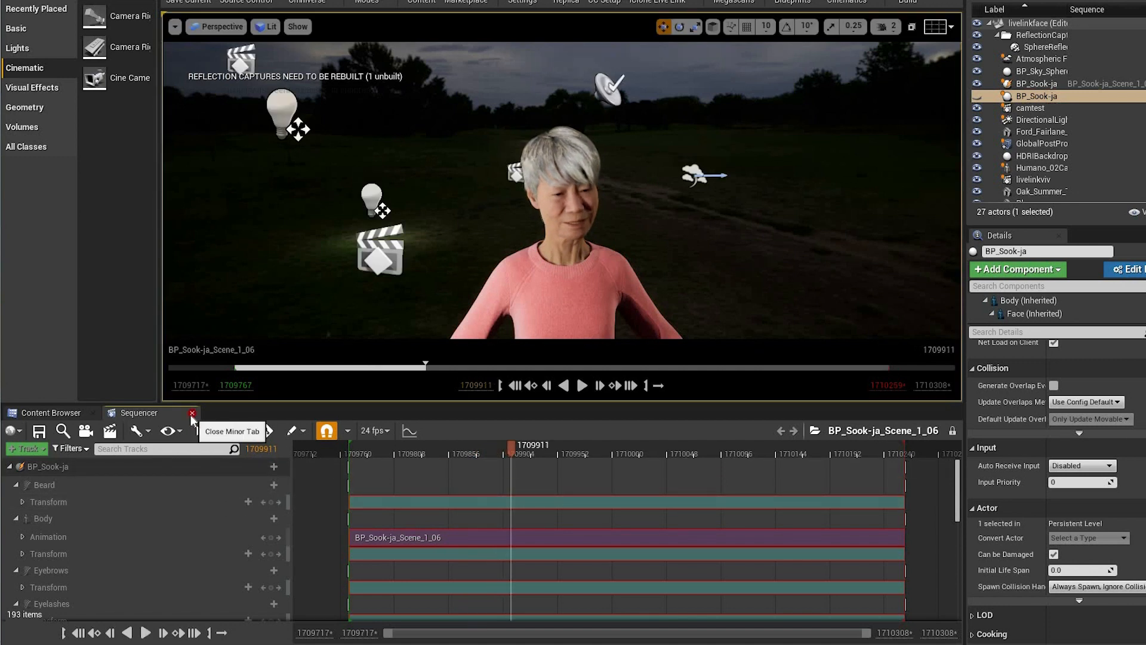
pyautogui.click(191, 412)
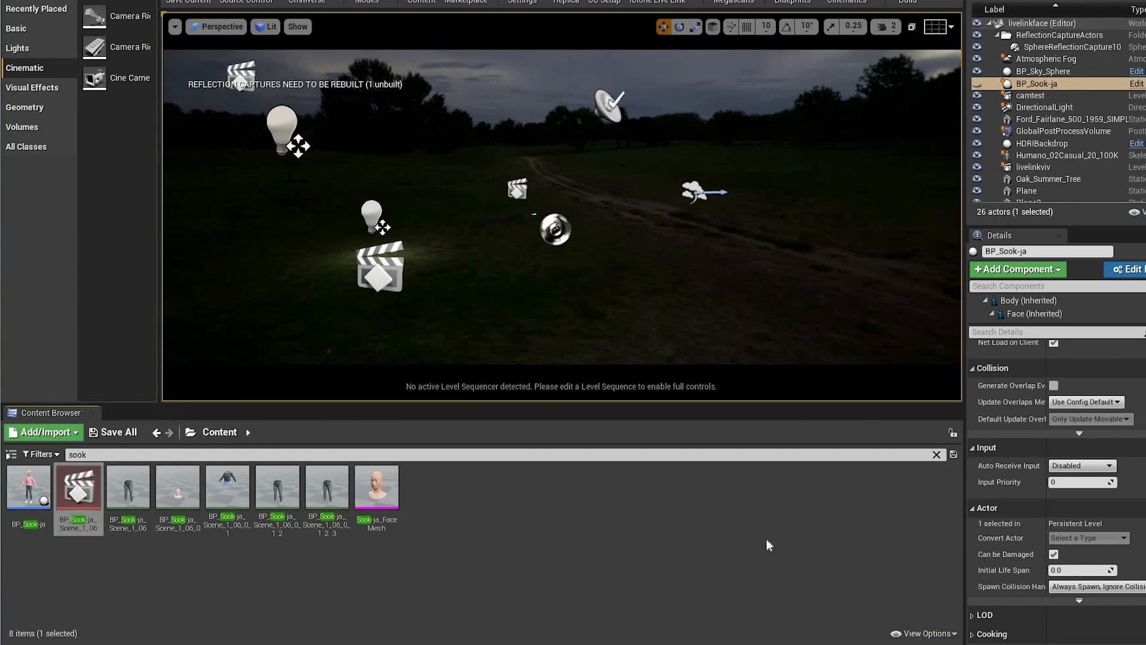
pyautogui.moveTo(846, 2)
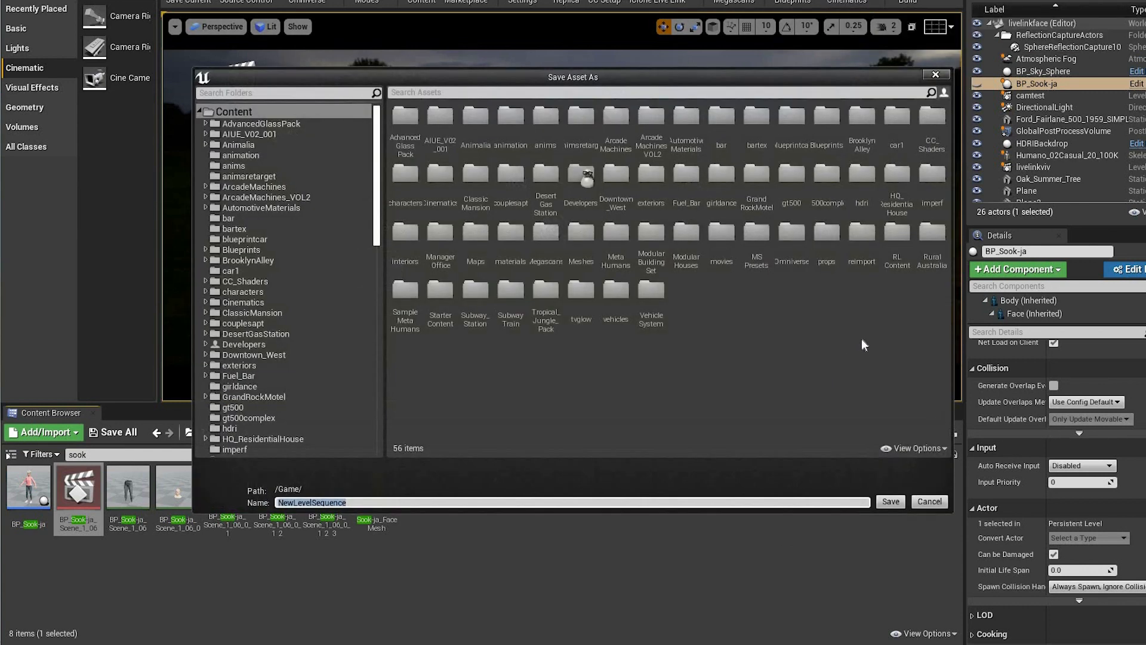
pyautogui.moveTo(870, 357)
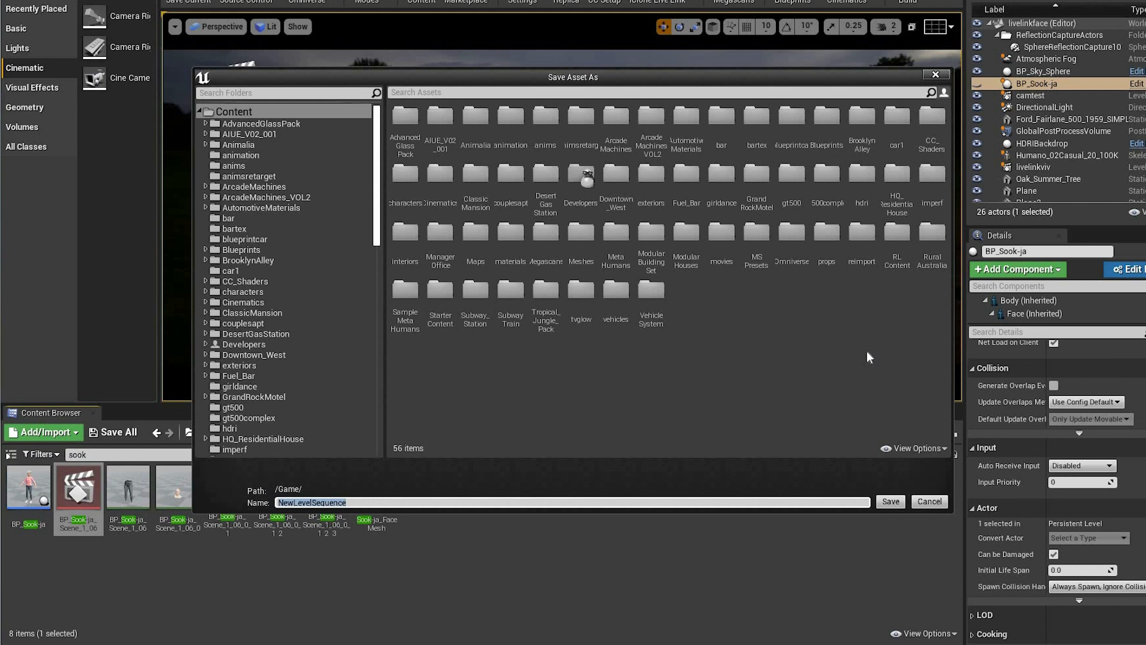
# Step: Save the new level sequence as sooktest and bring in the BP_Sook-ja_Scene_1_06 take as a shot
pyautogui.write('sooktest')
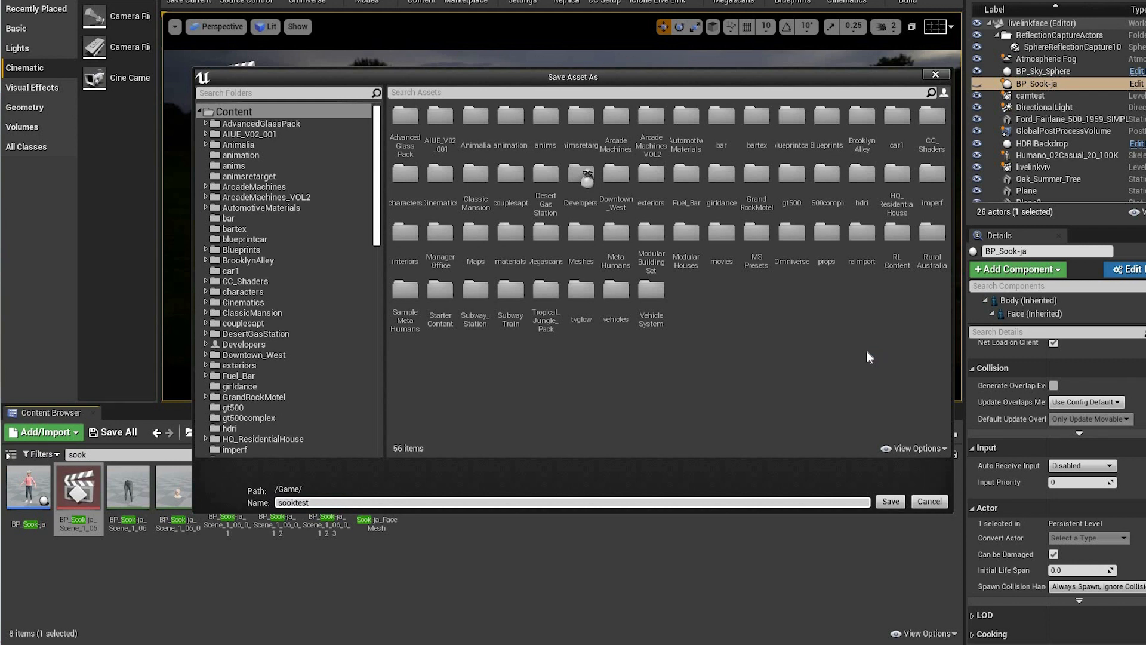
pyautogui.click(890, 502)
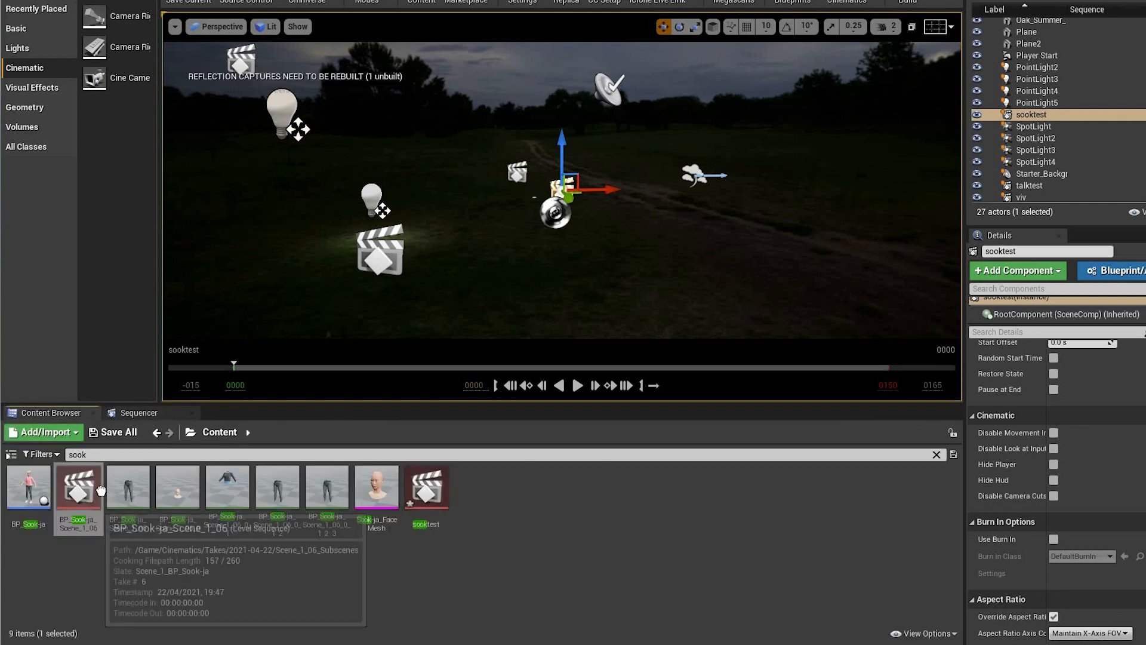
pyautogui.click(138, 412)
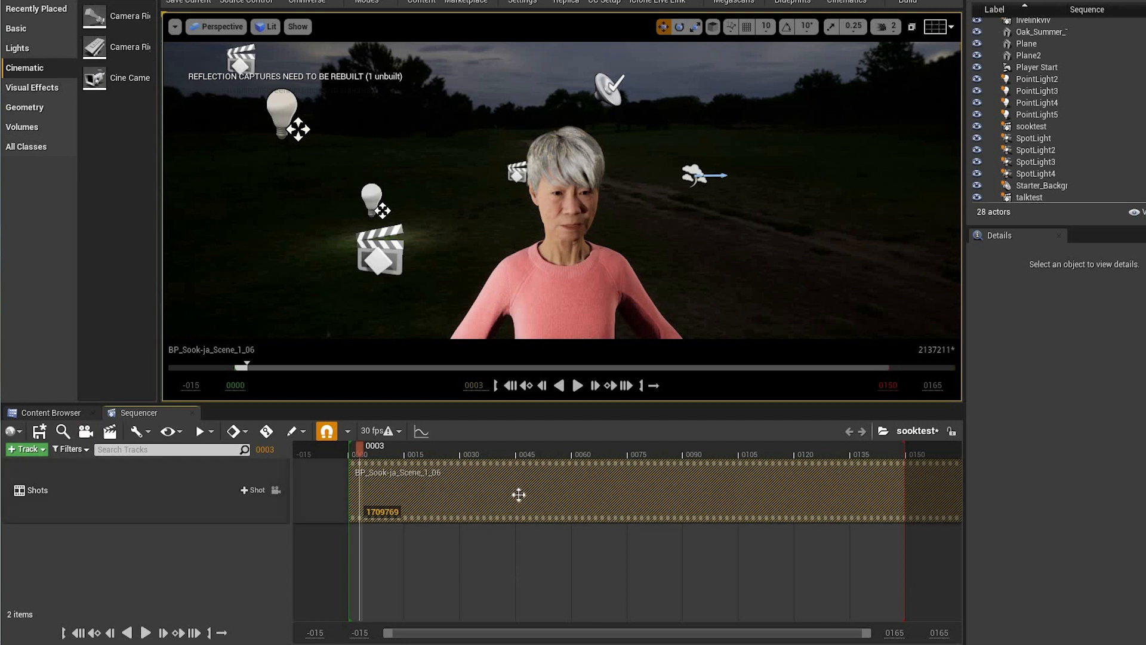
# Step: Create a cine camera on Sook-ja's face with Manual Focus Distance about 101.8 and preview to the end
pyautogui.click(86, 431)
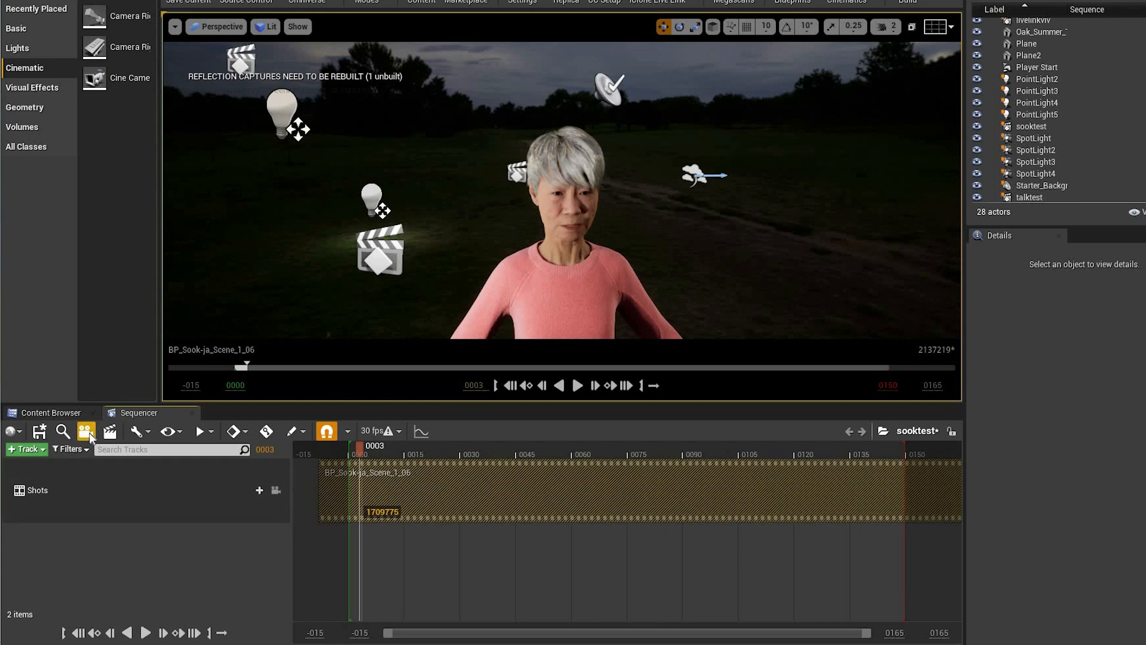
pyautogui.moveTo(119, 77)
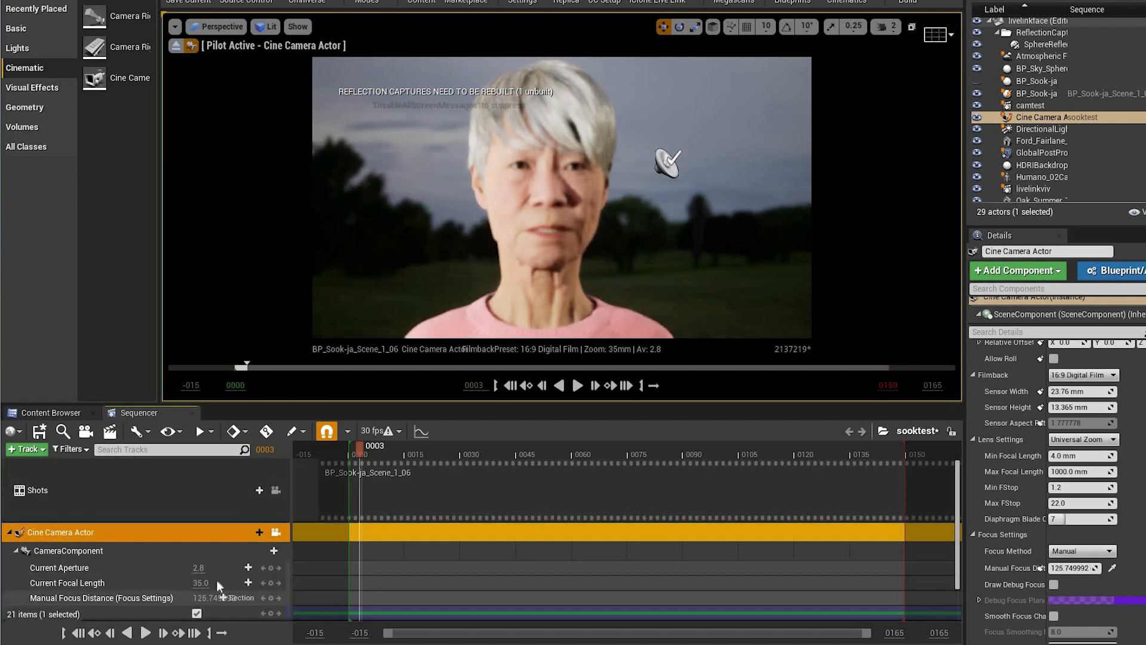
pyautogui.moveTo(227, 598); pyautogui.dragTo(213, 598)
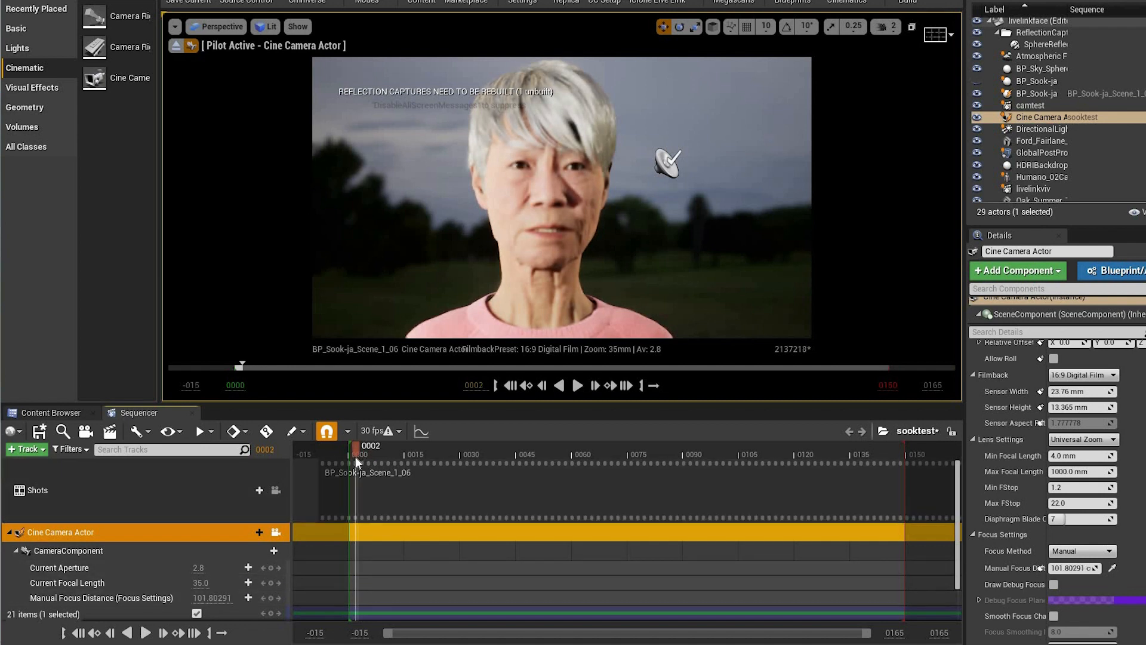
pyautogui.click(577, 385)
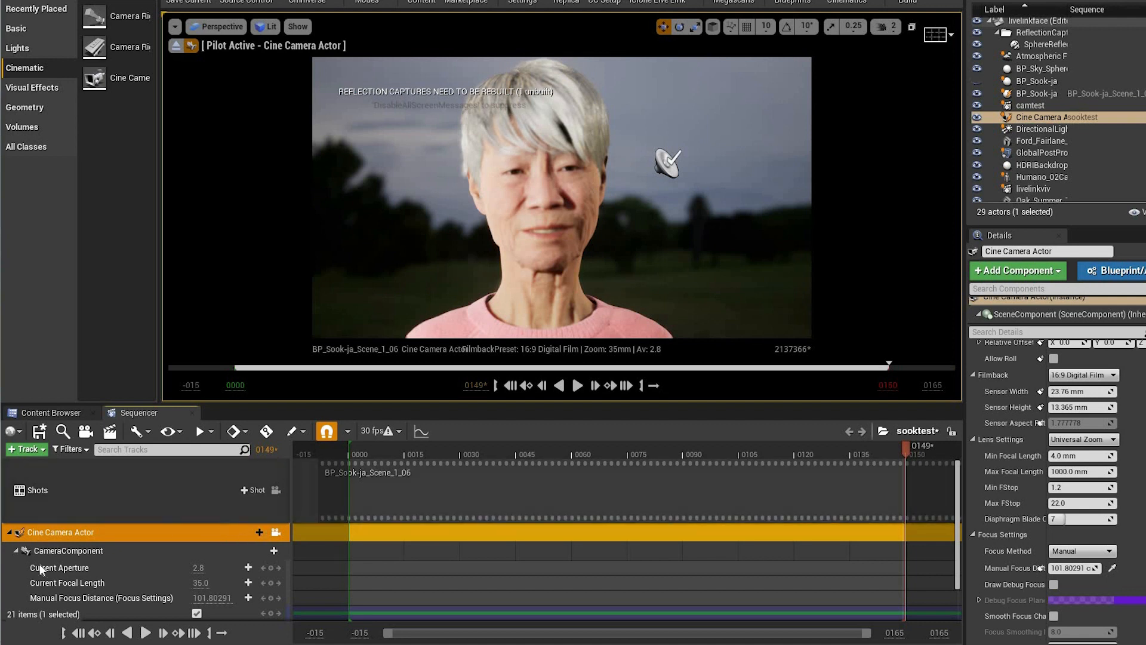
# Step: Bring BP_Hudson from MetaHumans > Hudson into the level and hide Sook-ja in the World Outliner
pyautogui.click(49, 412)
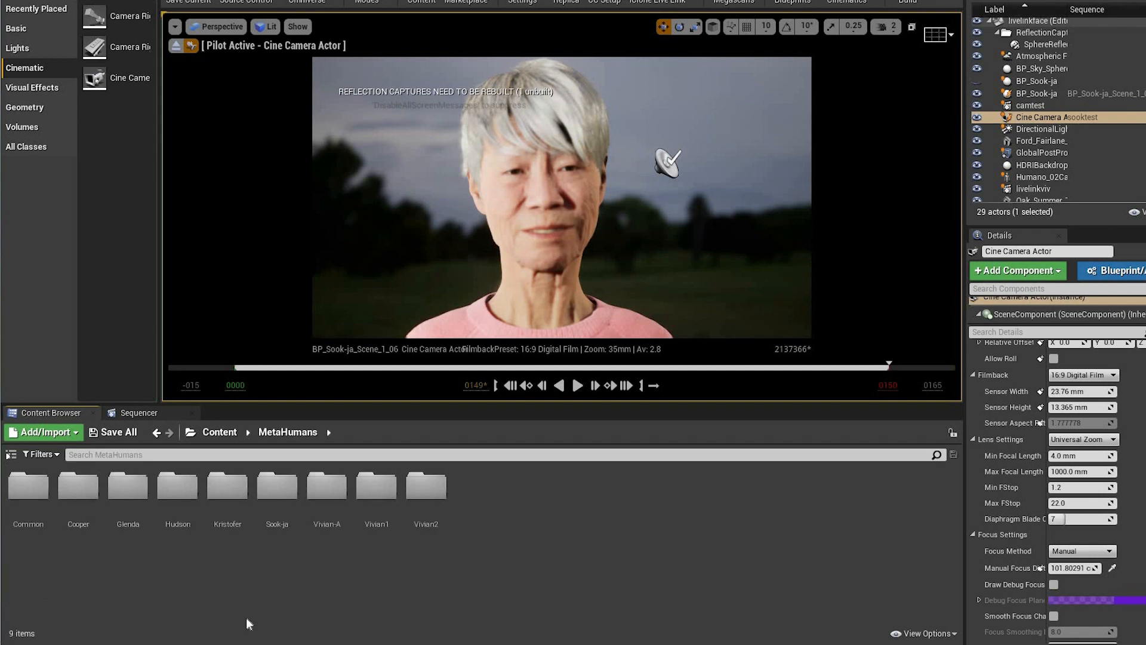
pyautogui.moveTo(288, 607)
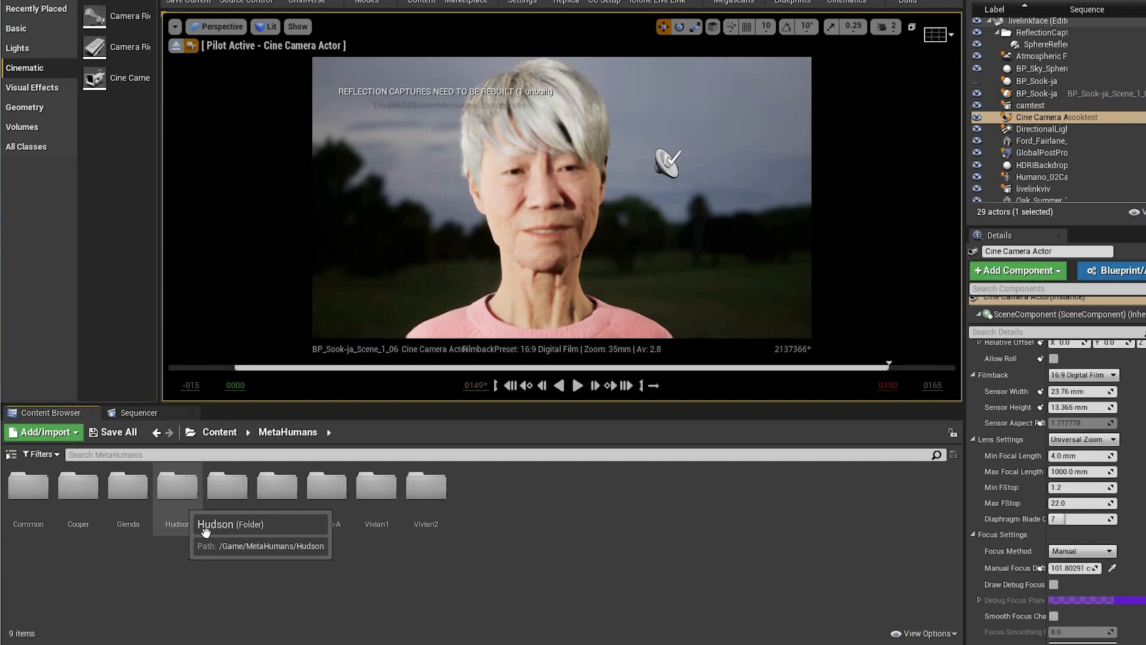
pyautogui.doubleClick(177, 487)
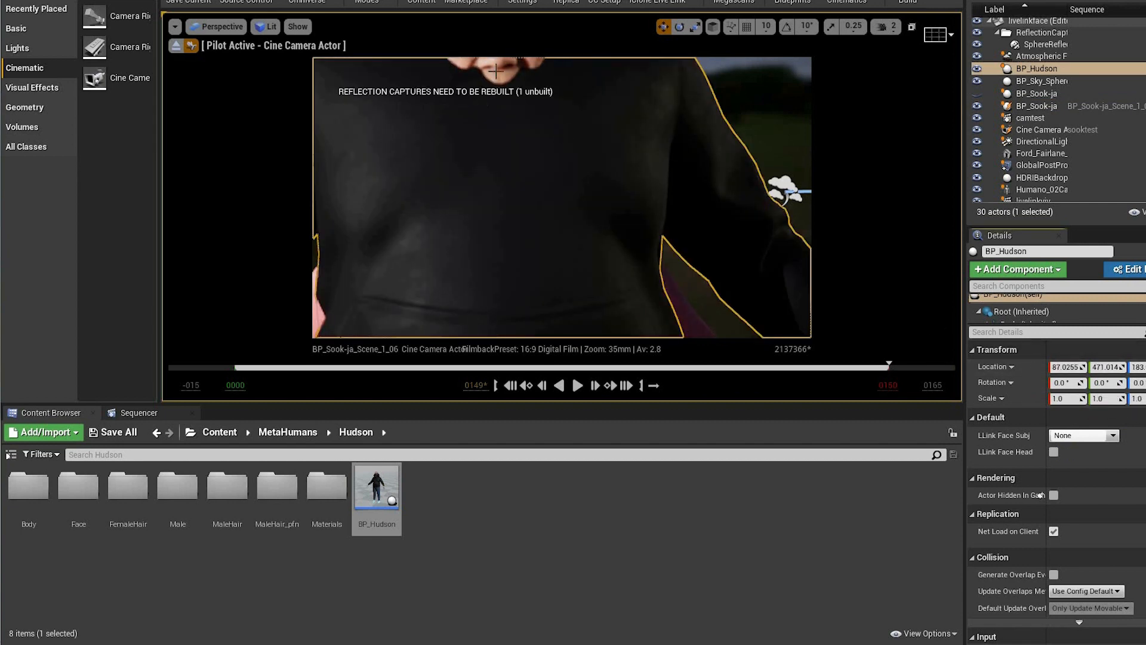
pyautogui.click(1036, 105)
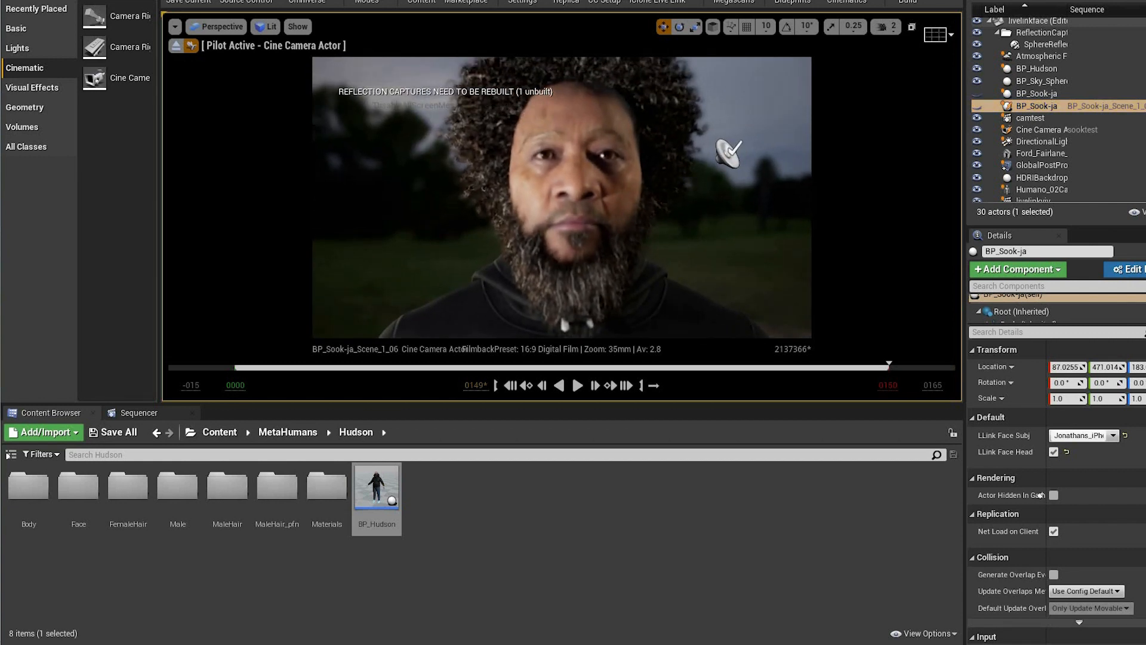
pyautogui.moveTo(139, 412)
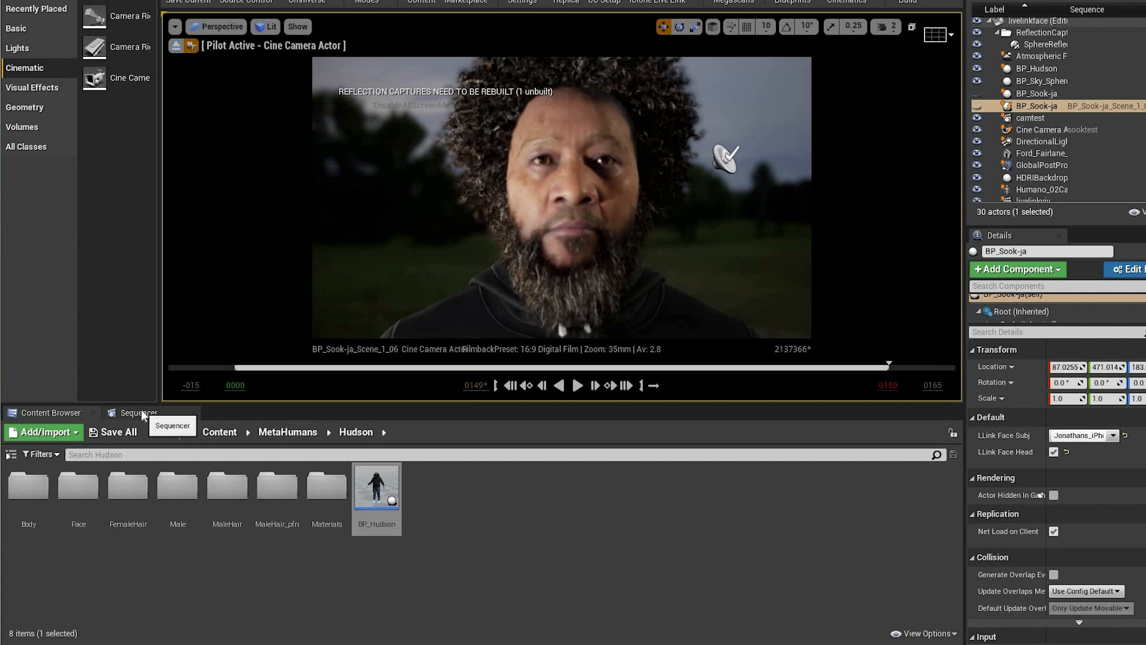
# Step: Give BP_Hudson's Face an animation track playing the BP_Sook-ja_Scene_1_06_0 take
pyautogui.click(137, 412)
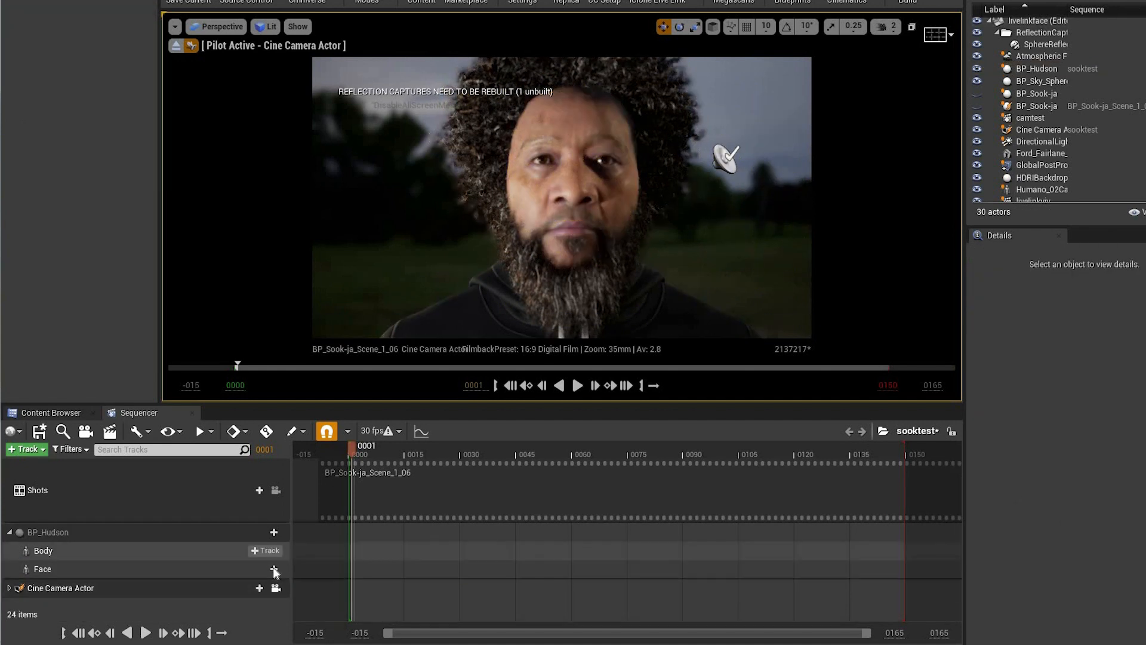
pyautogui.click(275, 570)
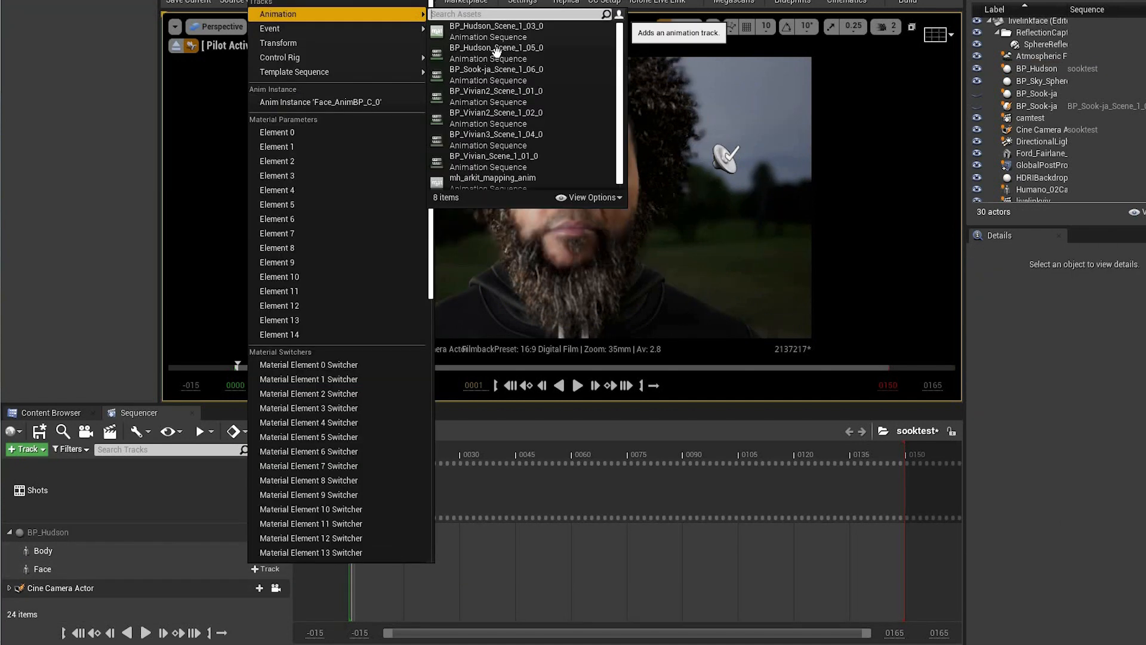
pyautogui.click(497, 69)
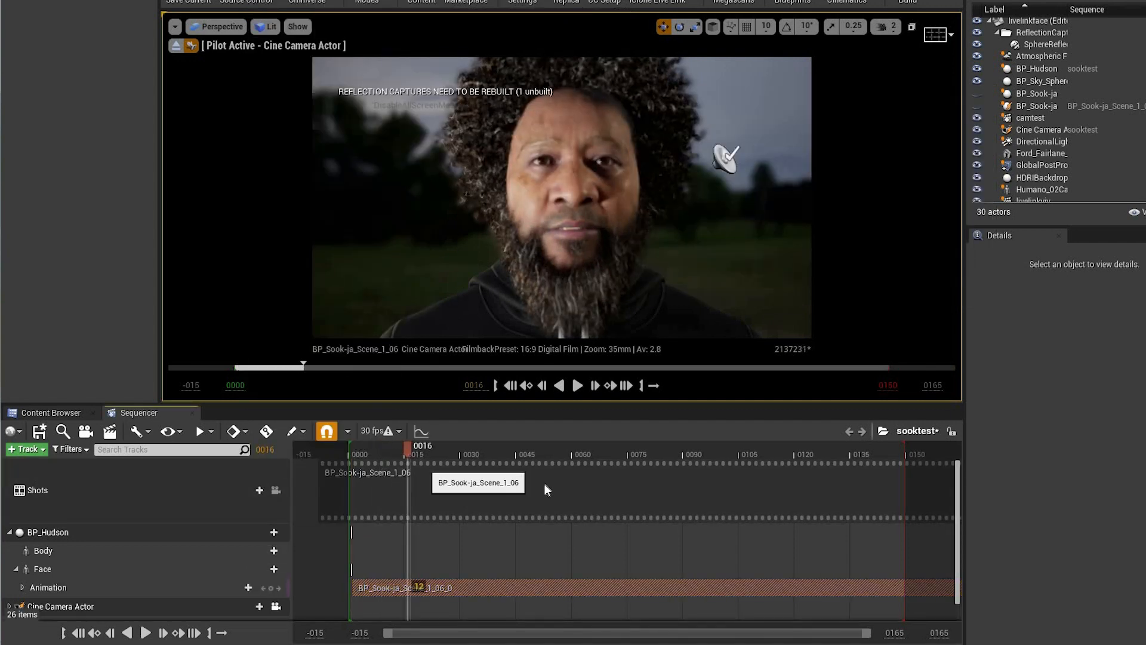
# Step: Preview the playback, then delete the BP_Hudson track from the sequence
pyautogui.click(577, 386)
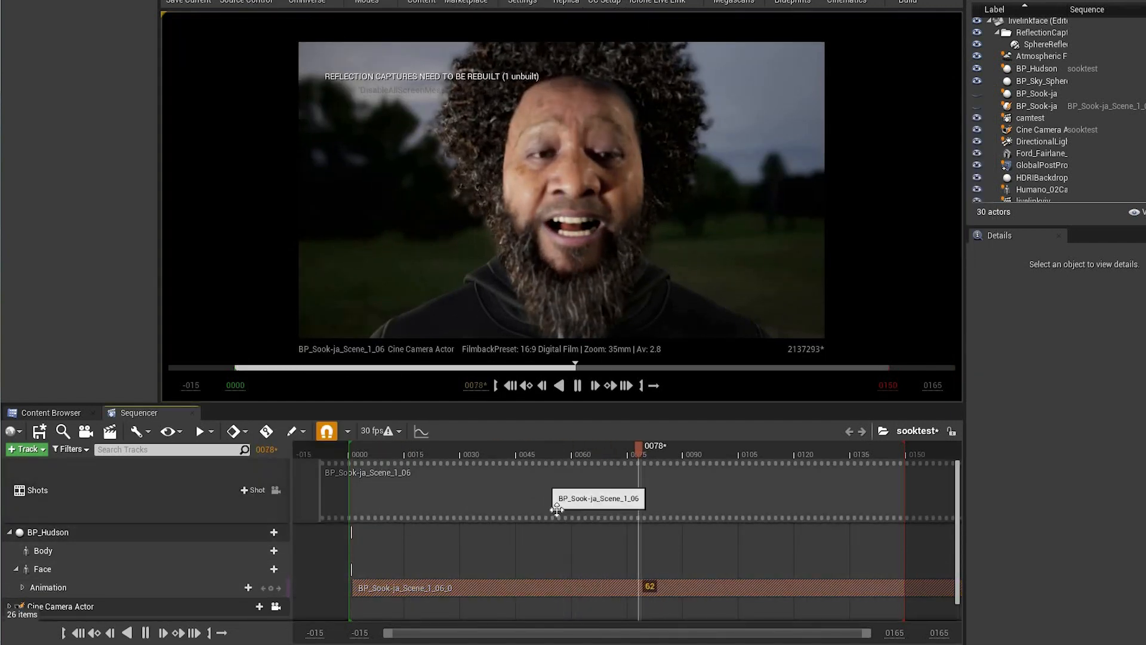
pyautogui.click(577, 385)
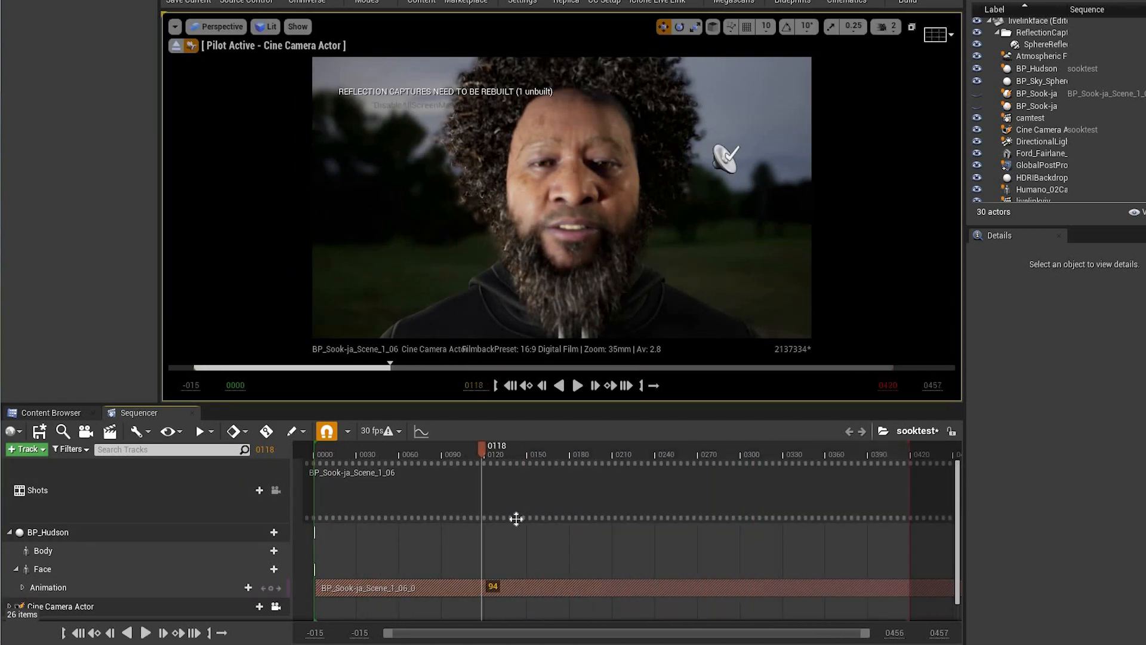
pyautogui.click(577, 385)
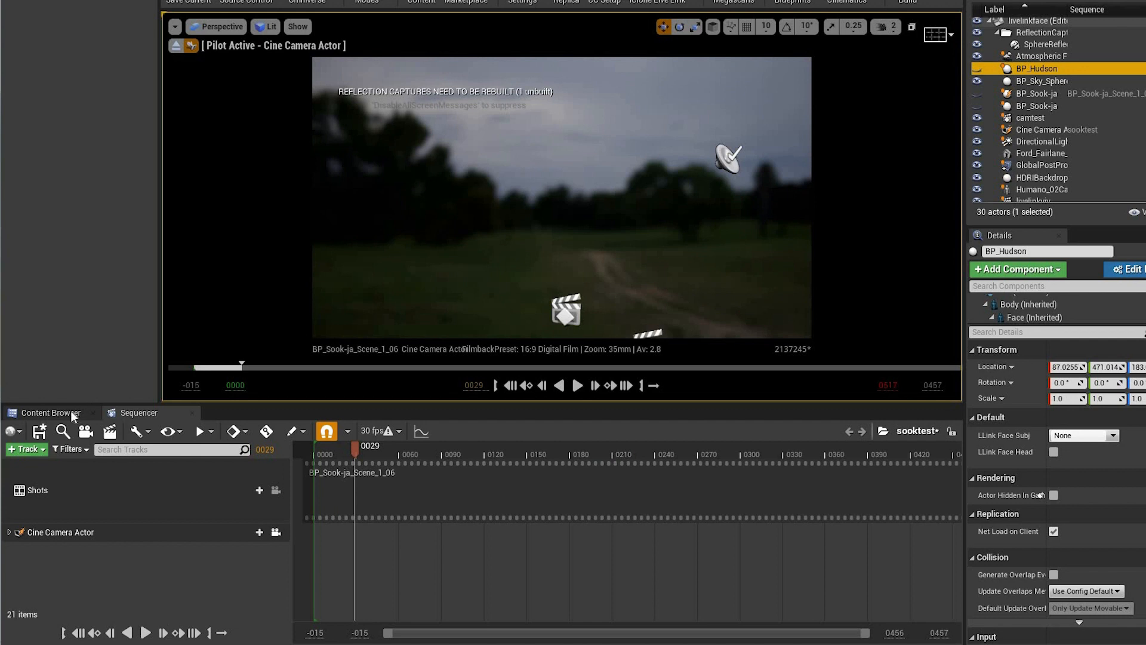
# Step: Drag Hudson_FaceMesh from MetaHumans > Hudson > Face into the level viewport
pyautogui.click(50, 412)
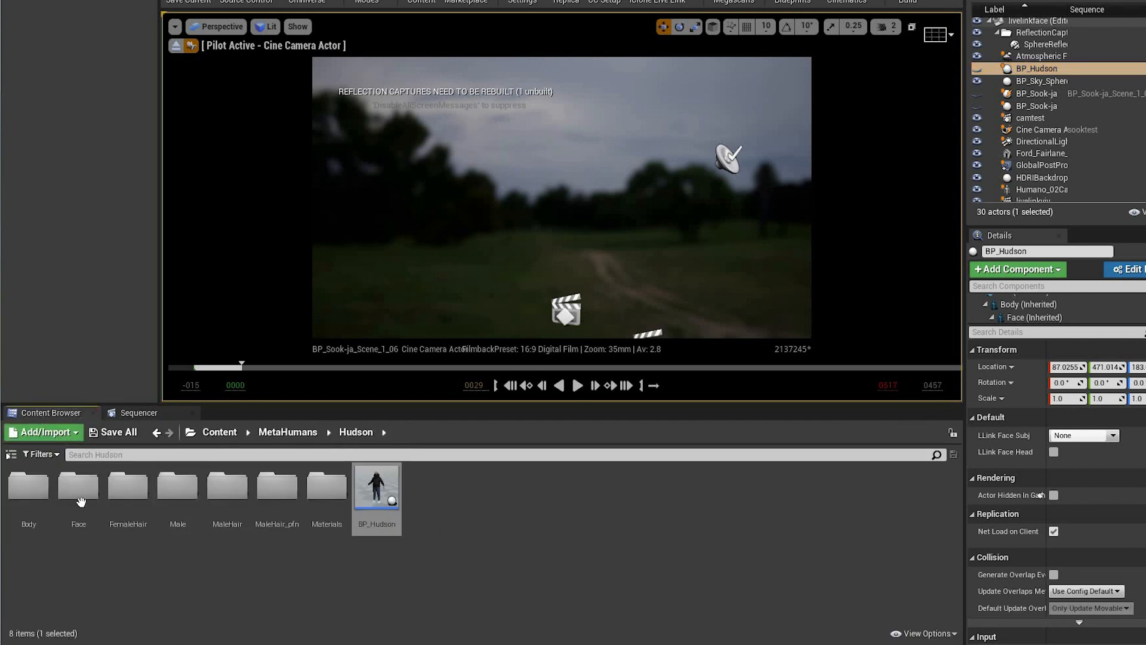
pyautogui.doubleClick(79, 486)
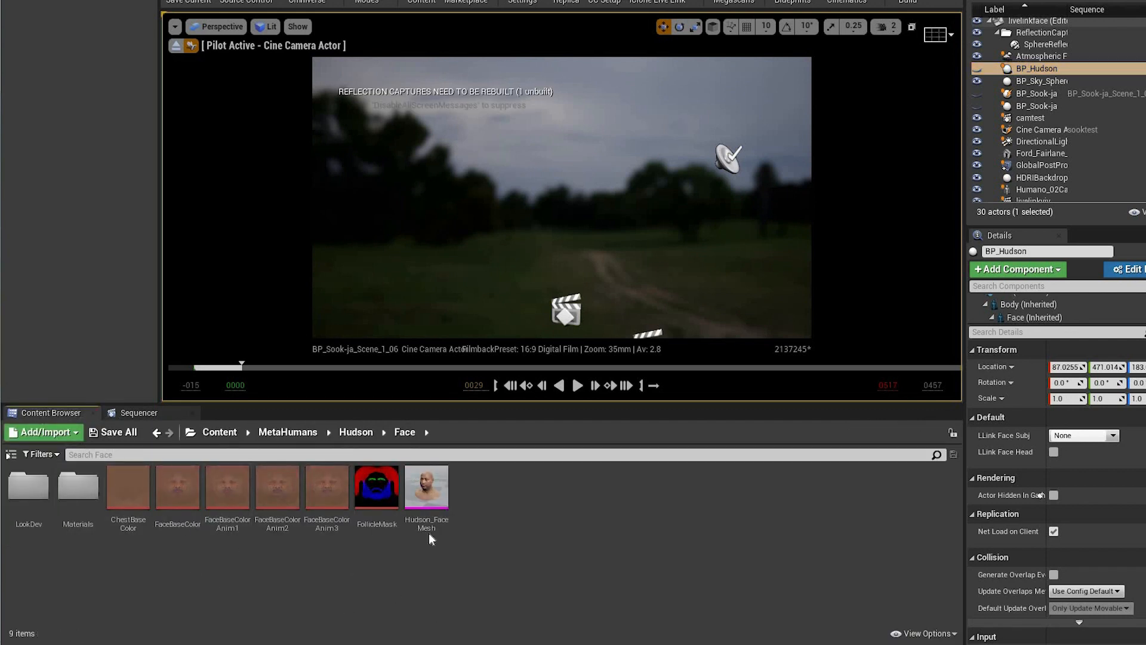
pyautogui.click(426, 486)
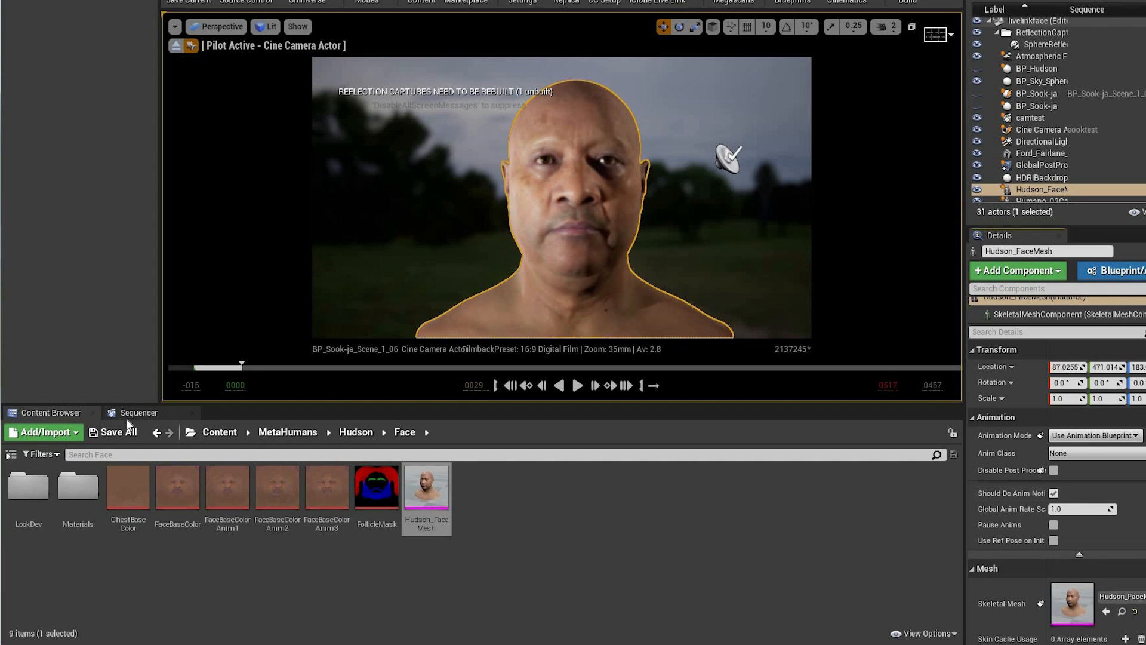
pyautogui.click(138, 412)
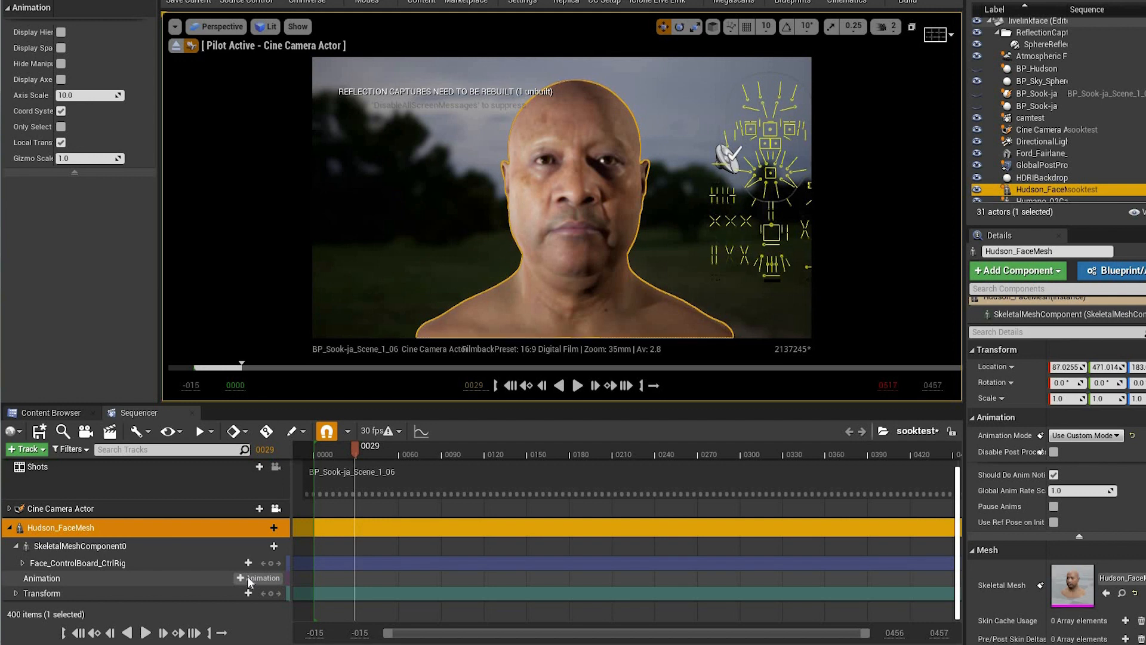
pyautogui.moveTo(259, 578)
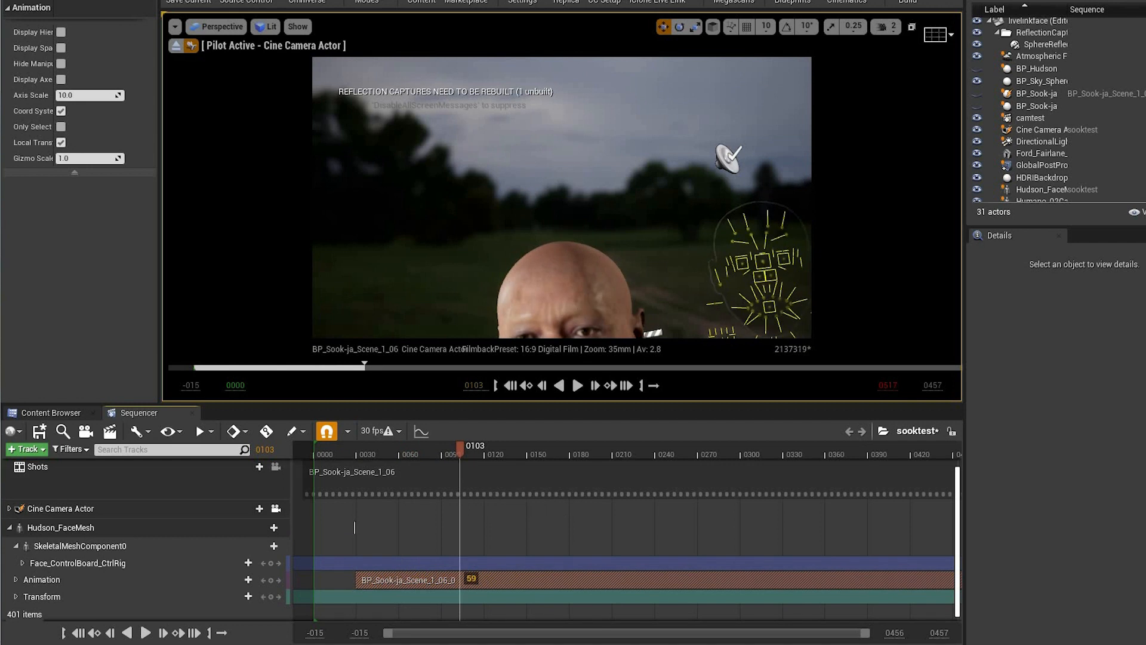
# Step: Drive Hudson_FaceMesh with BP_Sook-ja_Scene_1_06_0 and delete its Face_ControlBoard_CtrlRig track
pyautogui.click(61, 527)
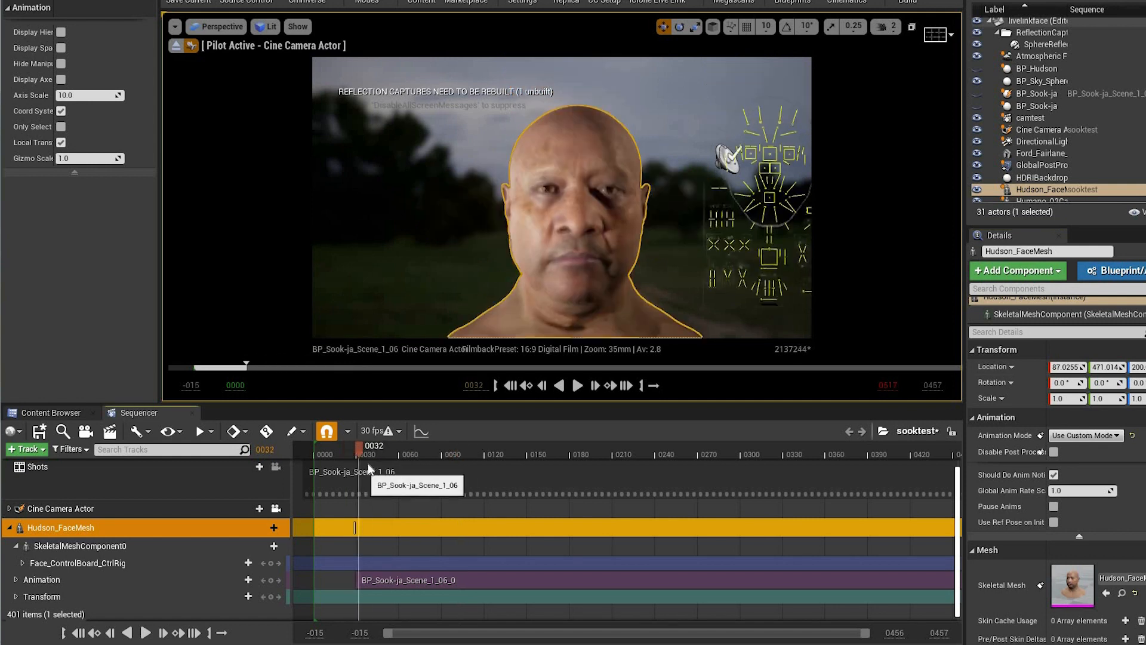
pyautogui.click(576, 386)
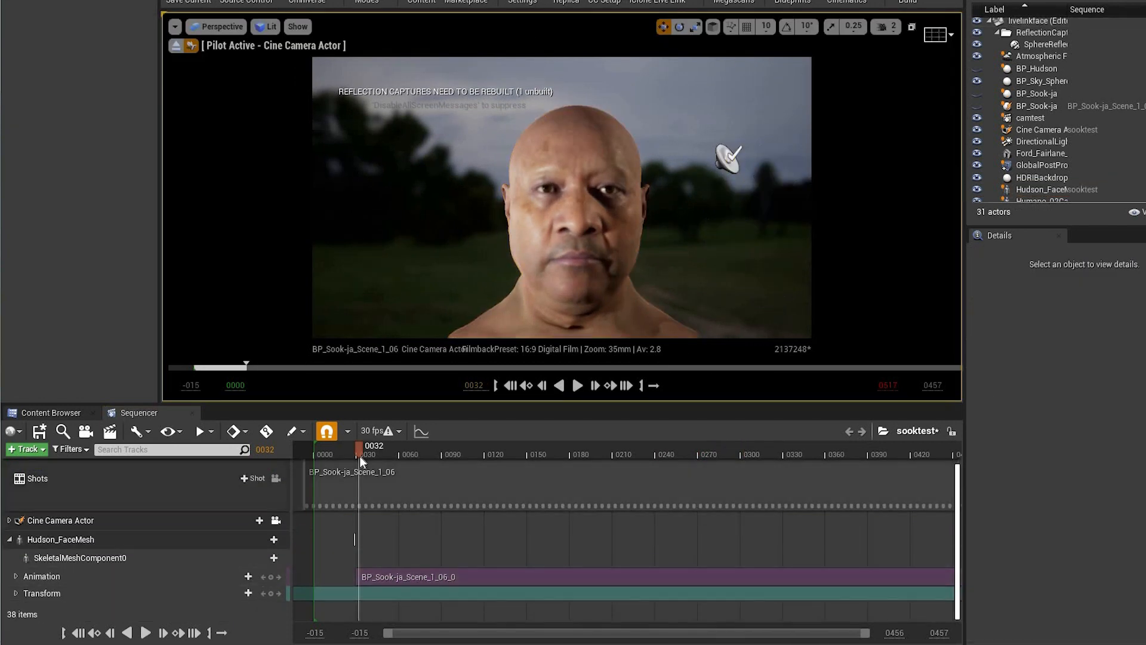
pyautogui.click(577, 386)
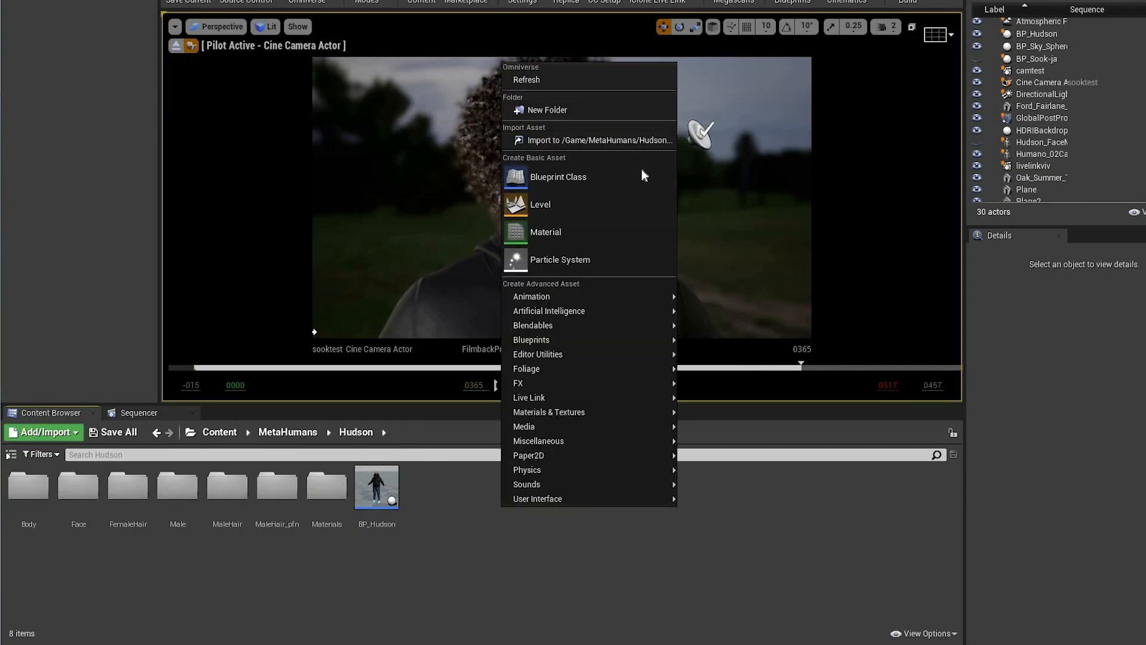
# Step: Create an Actor blueprint class in Hudson's folder and add Hudson_FaceMesh as a component
pyautogui.click(558, 176)
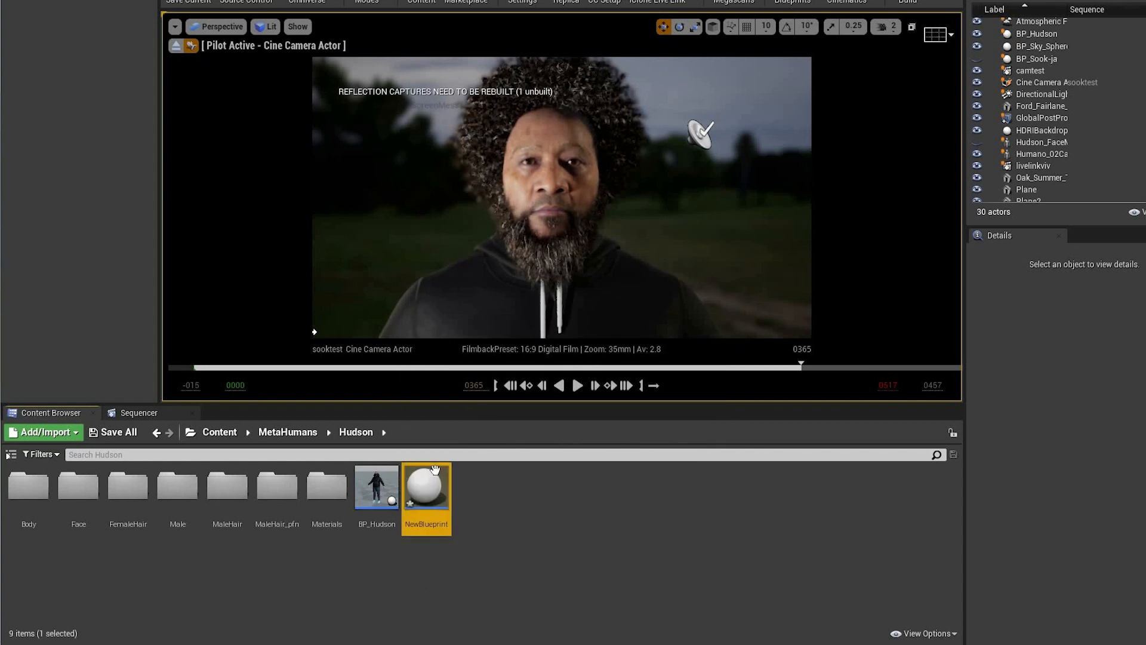
pyautogui.doubleClick(426, 488)
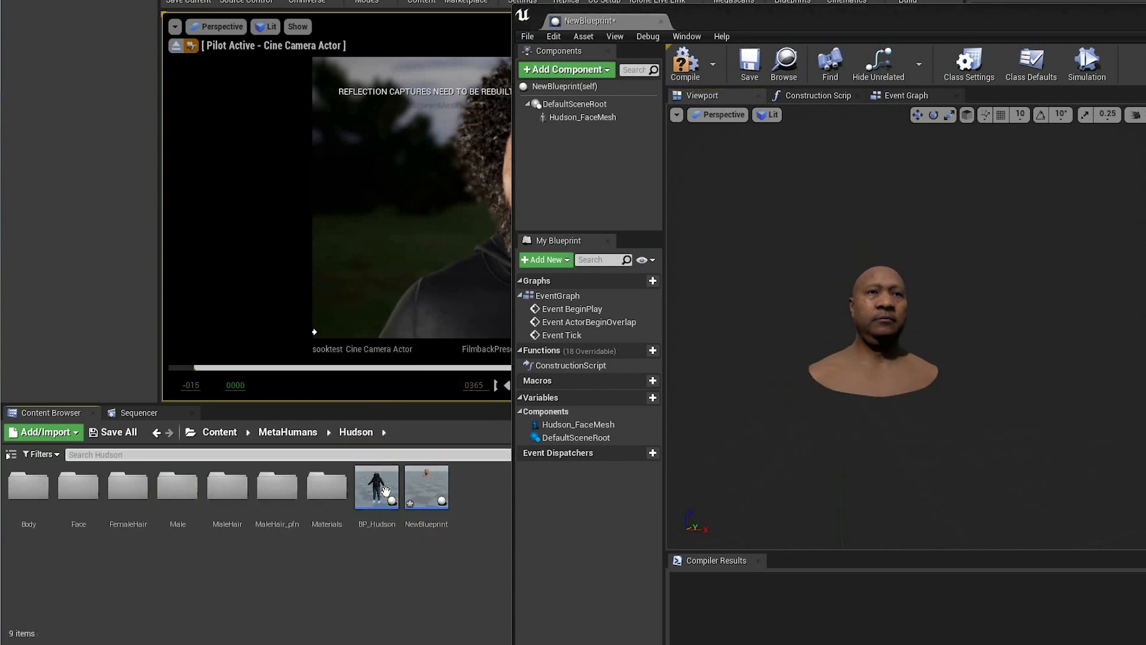
# Step: Copy the Hair through Feet components from BP_Hudson's viewport
pyautogui.doubleClick(376, 487)
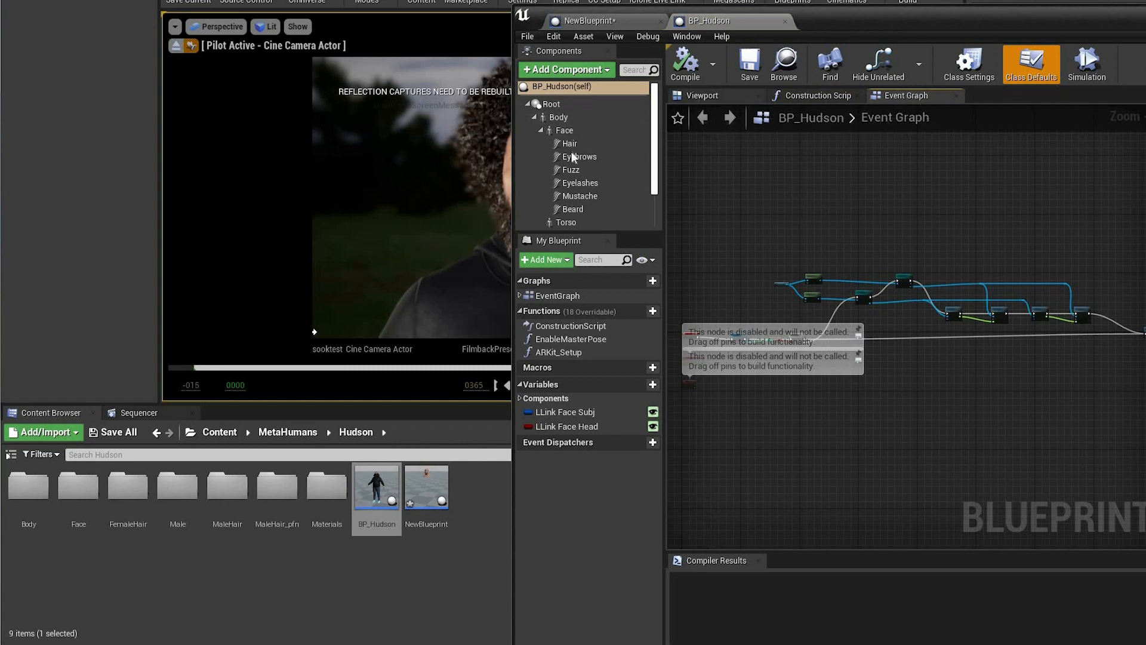
pyautogui.click(701, 95)
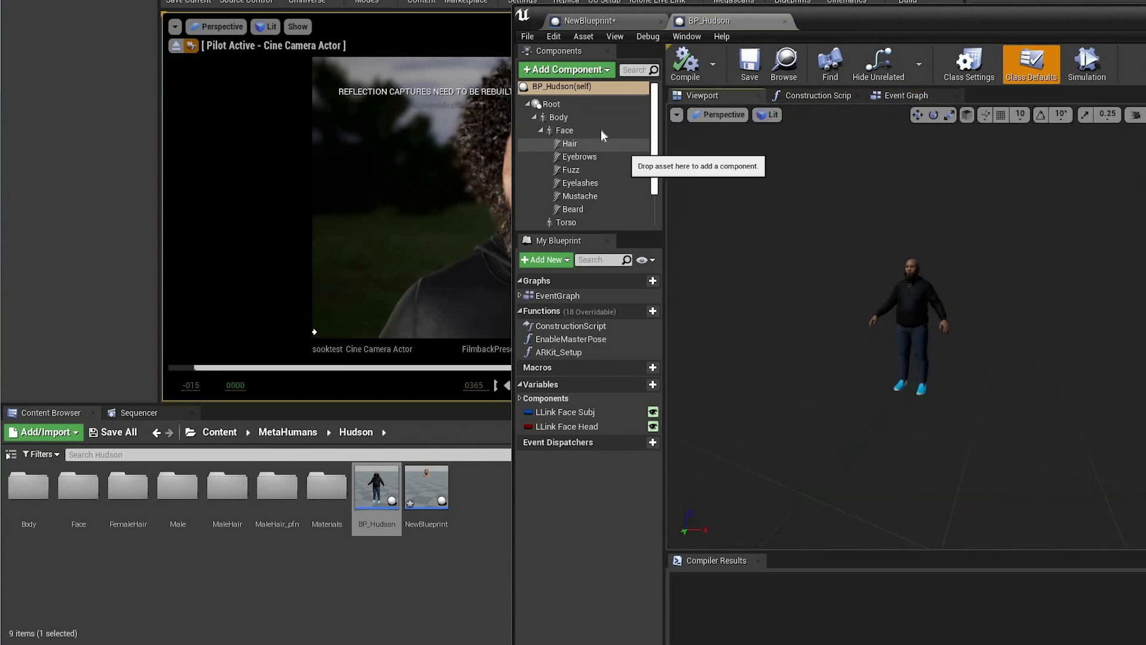
pyautogui.moveTo(565, 130)
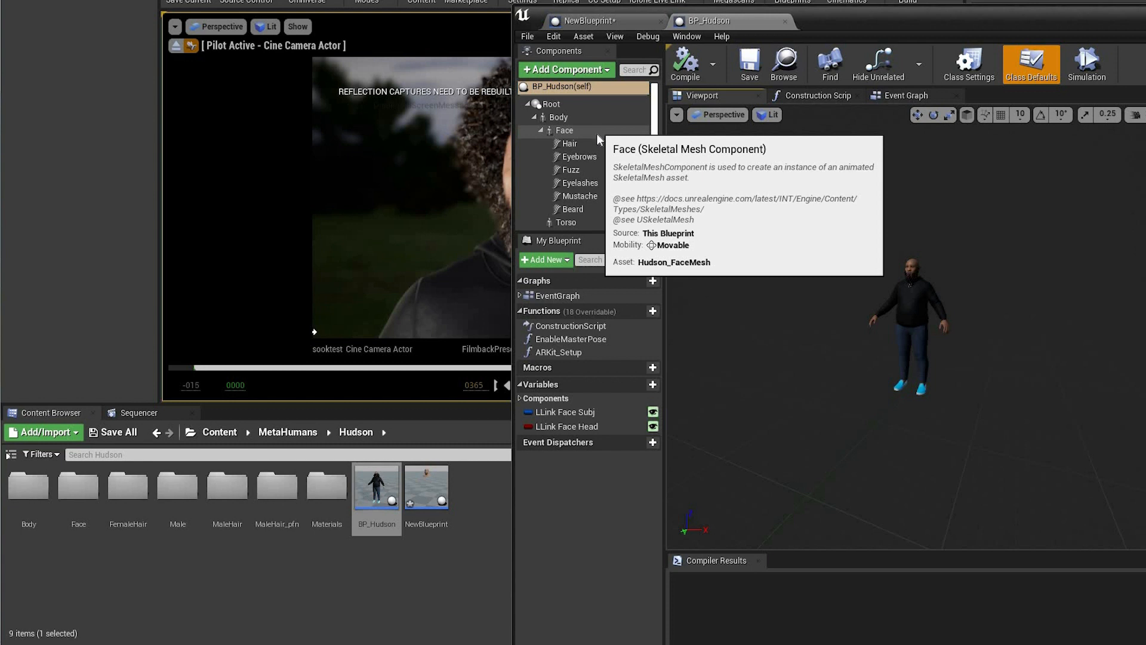
pyautogui.click(570, 143)
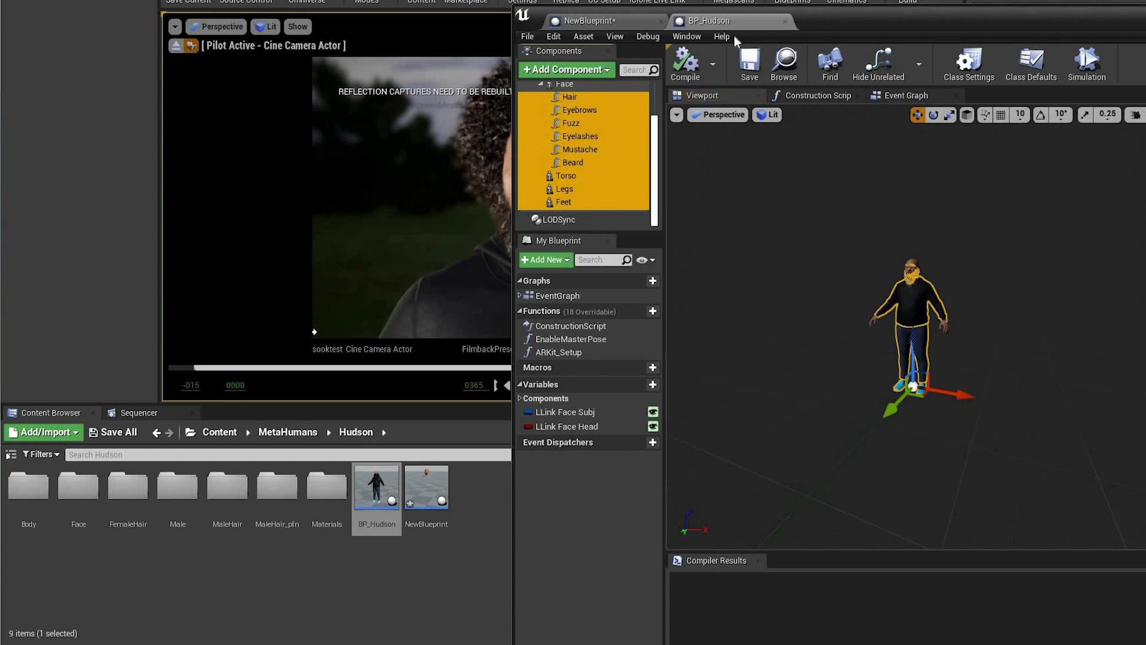
pyautogui.moveTo(571, 123)
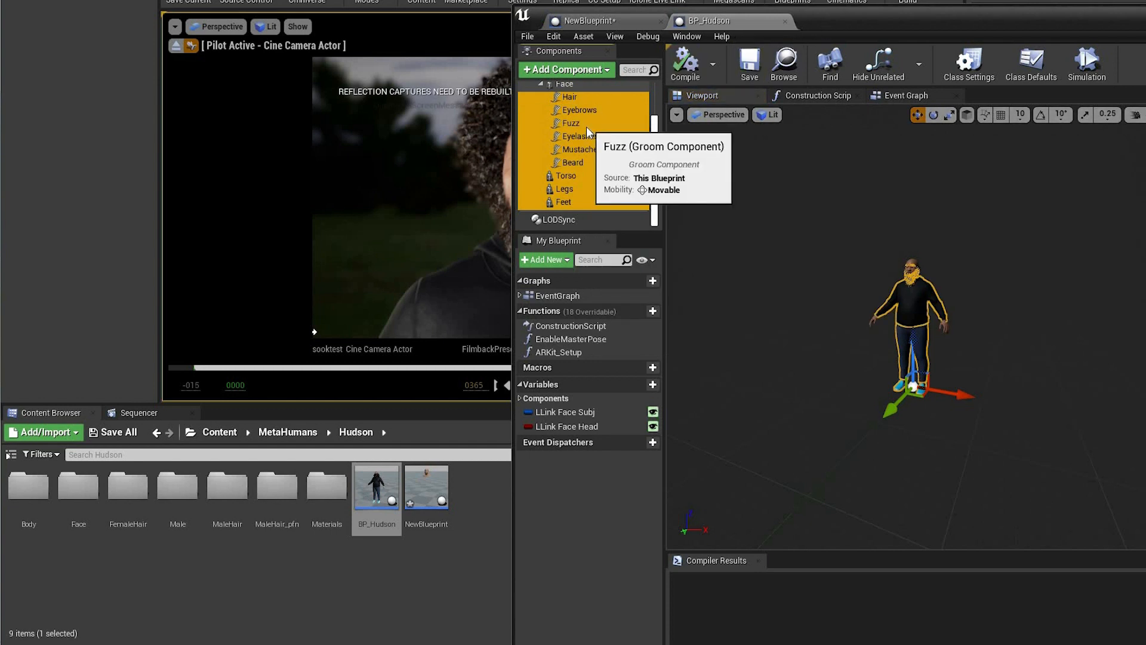
pyautogui.rightClick(571, 123)
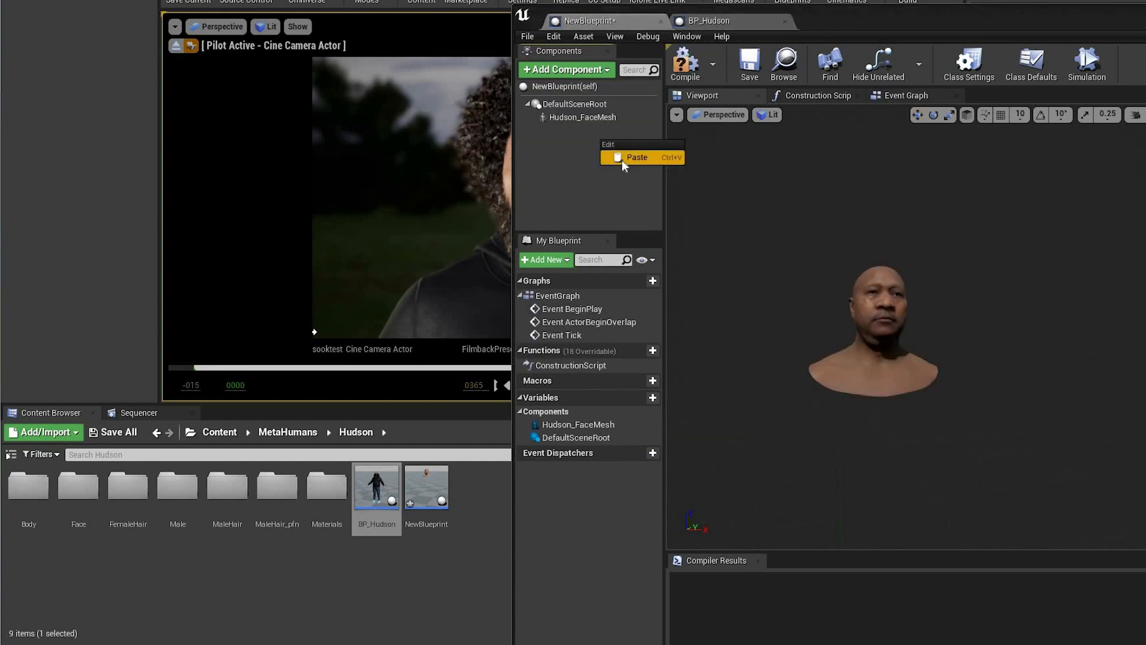
# Step: Paste them under NewBlueprint's Hudson_FaceMesh, then compile and save the blueprint
pyautogui.click(636, 157)
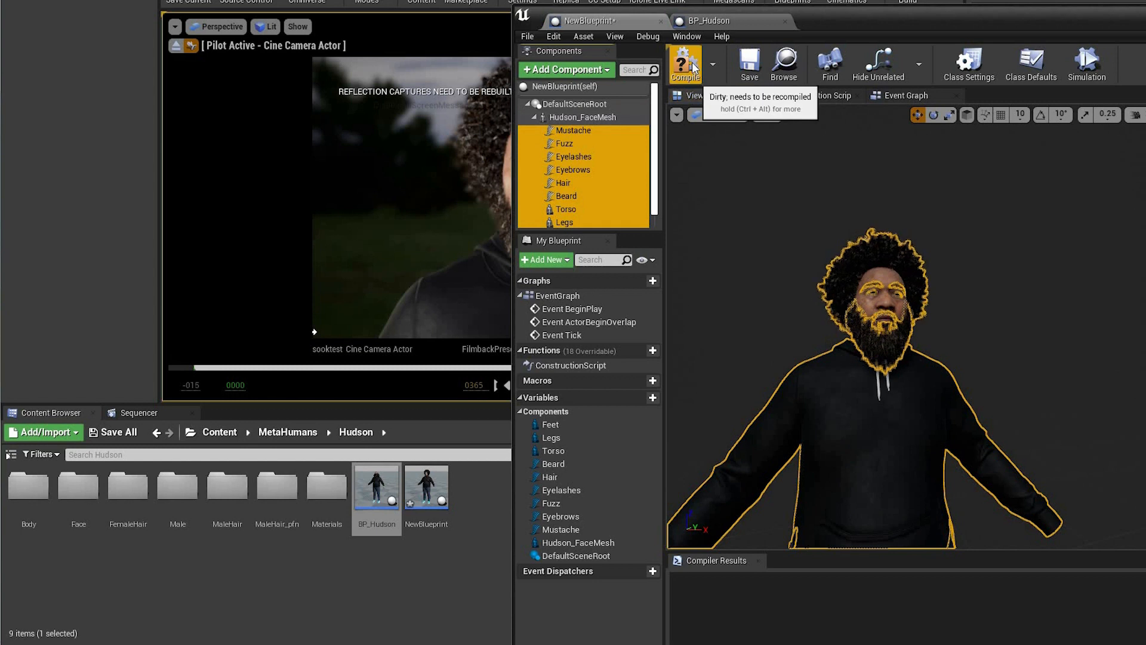
pyautogui.click(684, 65)
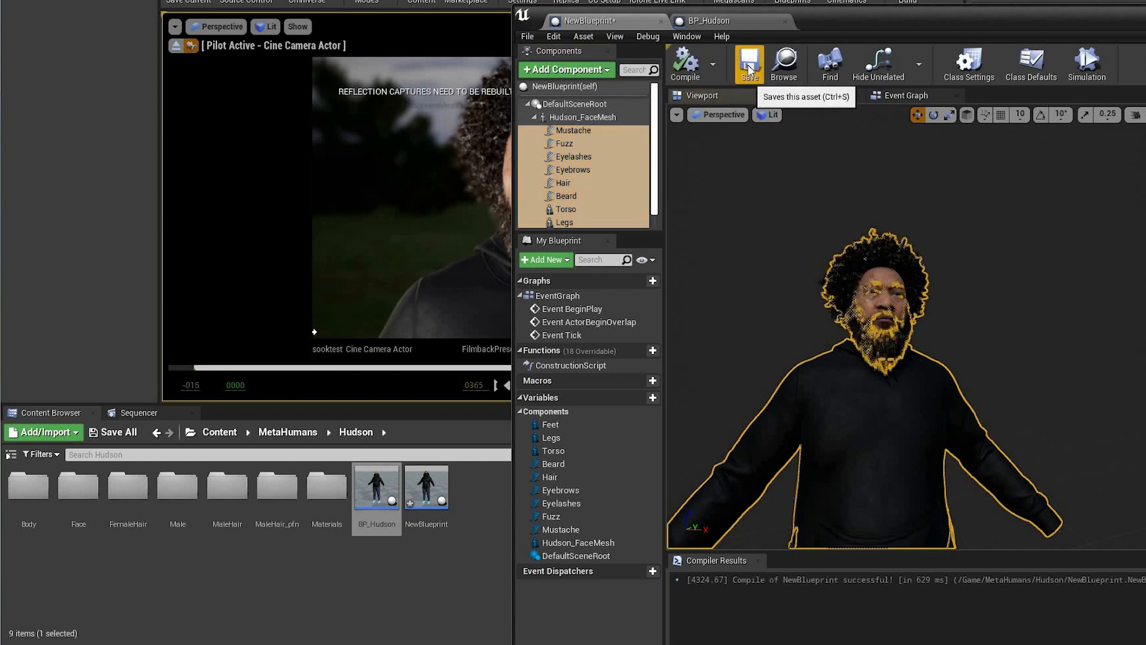
pyautogui.click(747, 64)
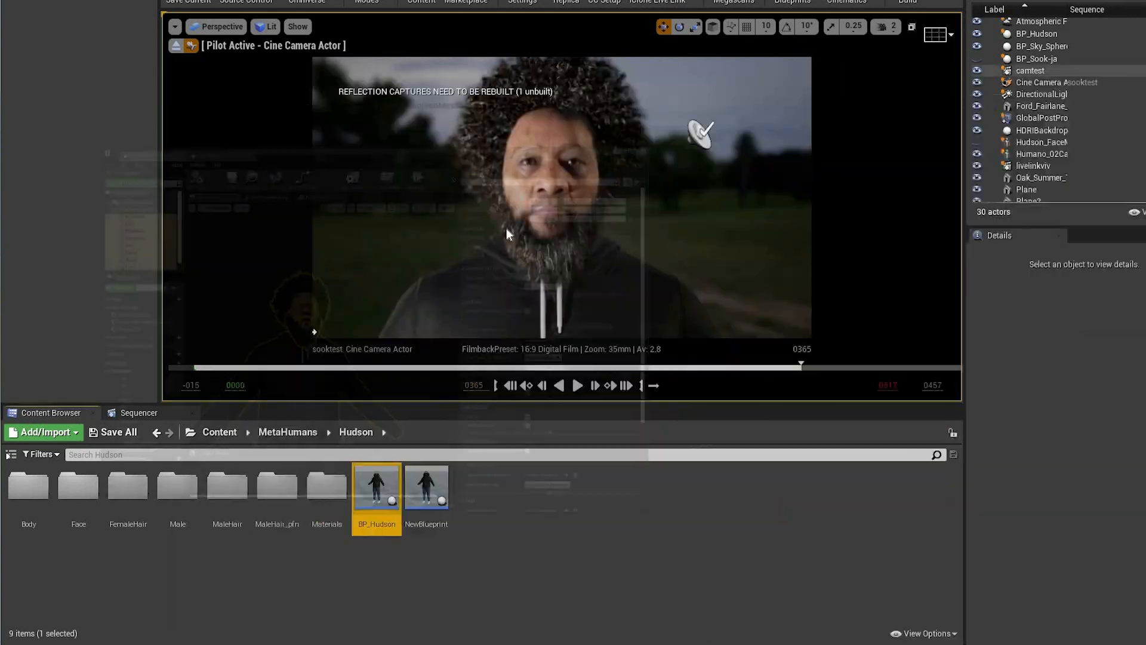
pyautogui.moveTo(427, 486)
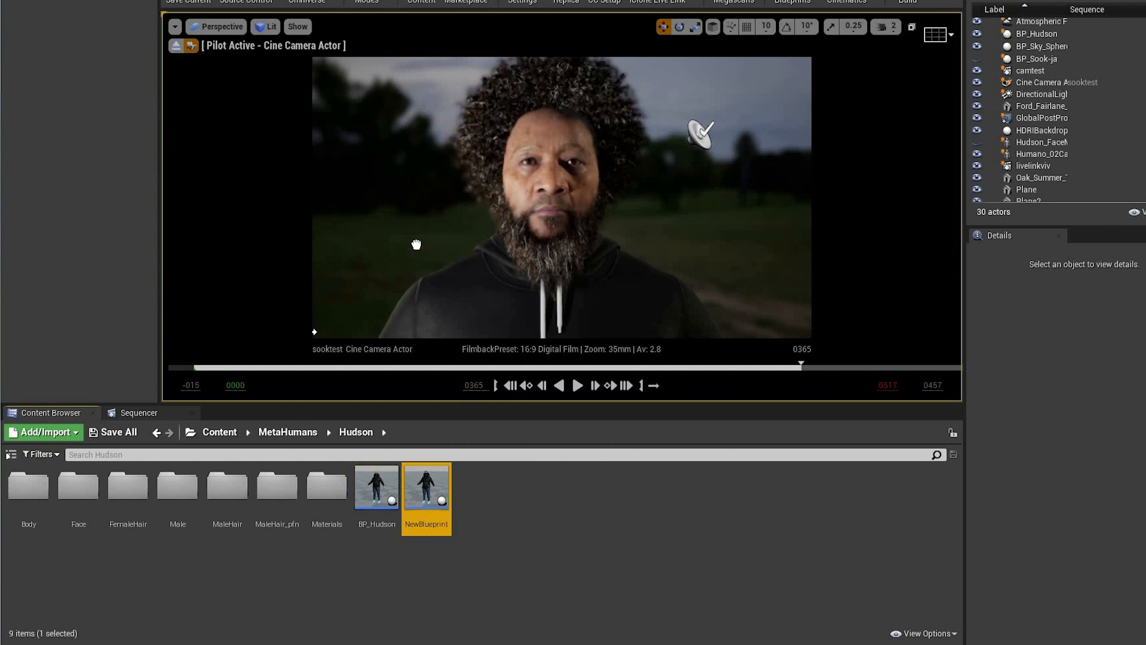
pyautogui.moveTo(426, 234)
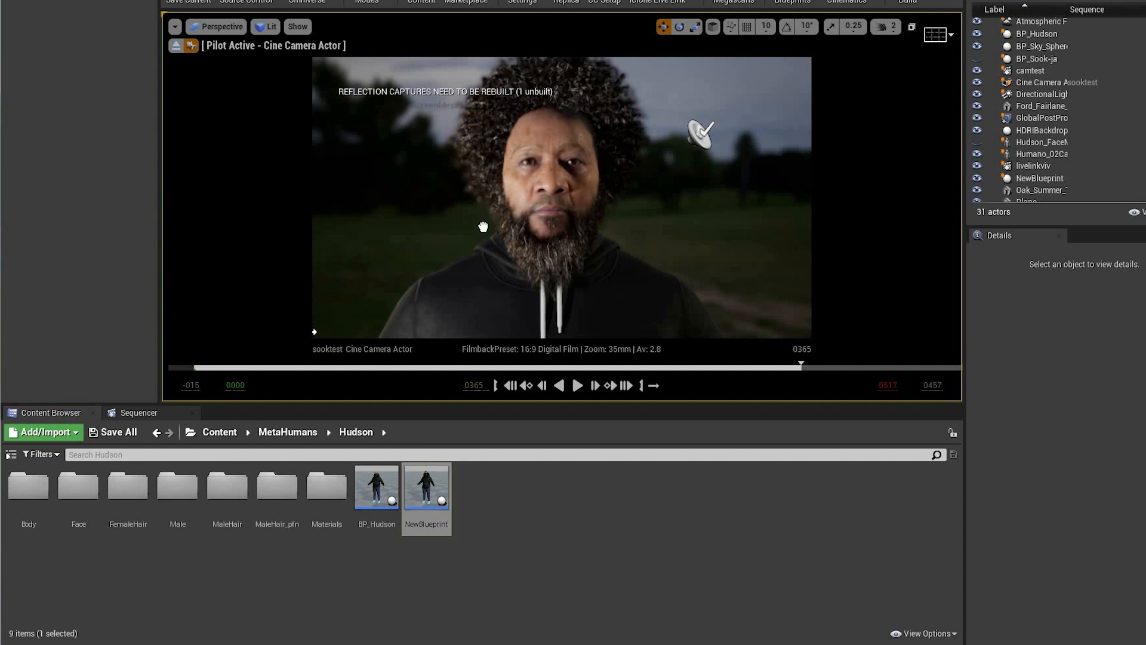
# Step: Paste the copied location values onto the placed NewBlueprint actor and add it to sooktest
pyautogui.click(1040, 178)
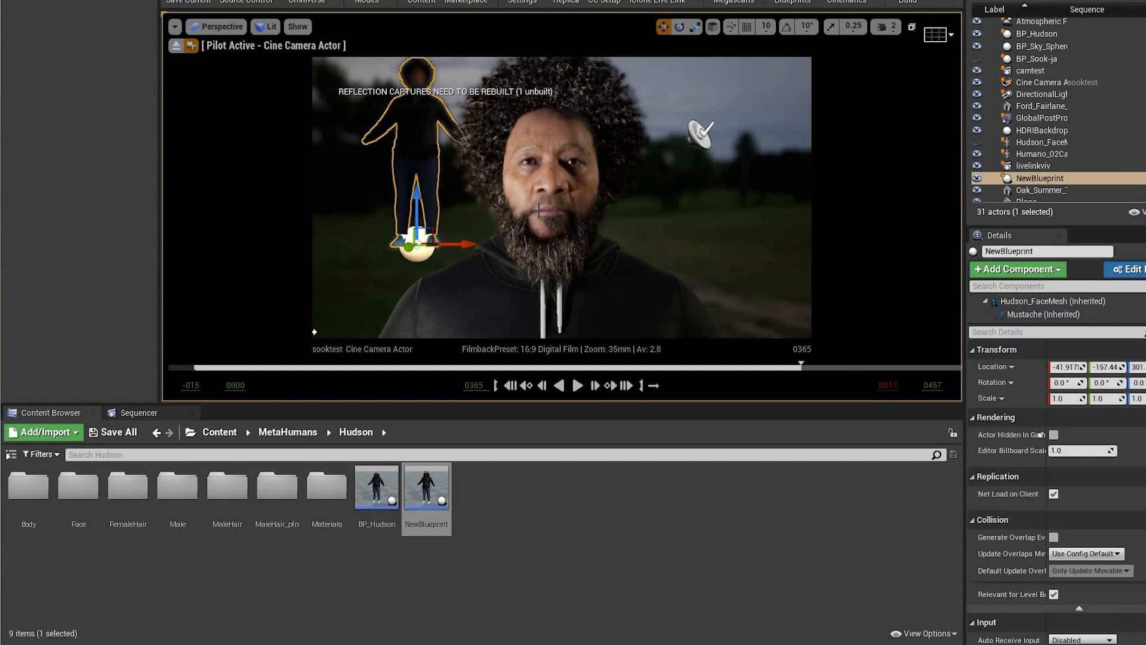
pyautogui.click(1037, 34)
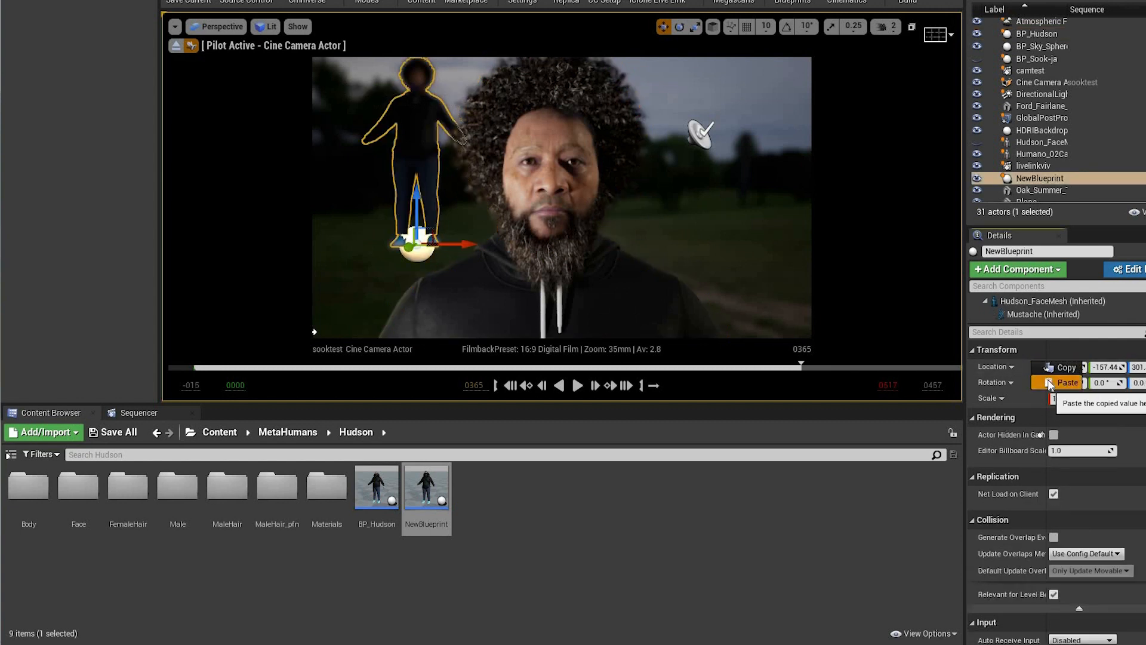
pyautogui.click(1067, 382)
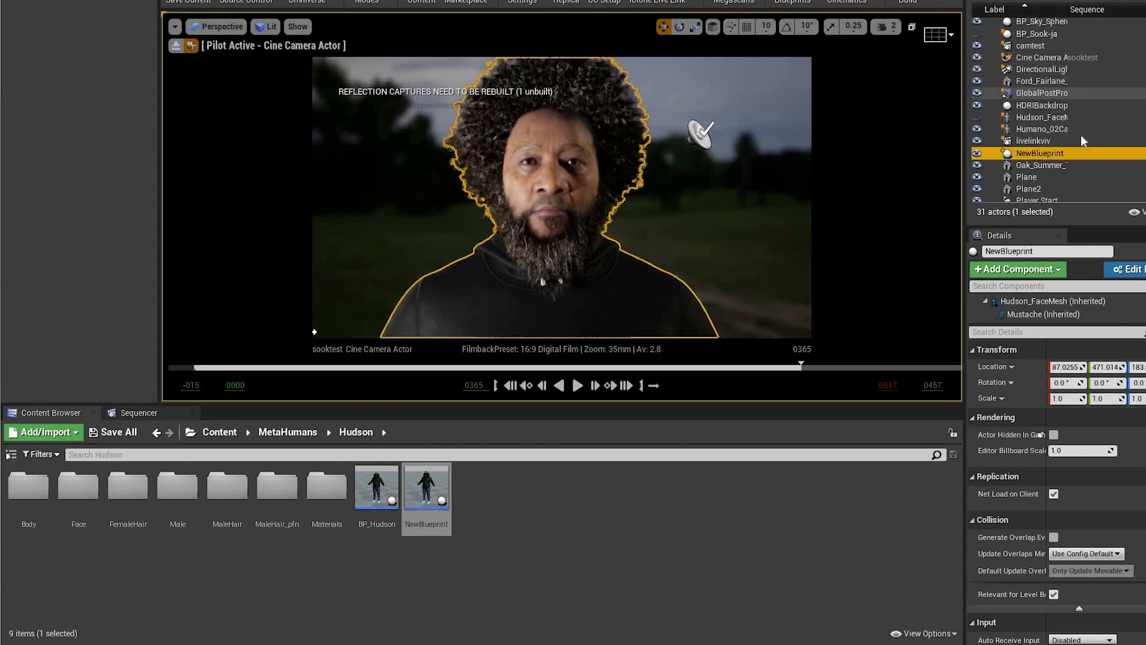
pyautogui.moveTo(581, 306)
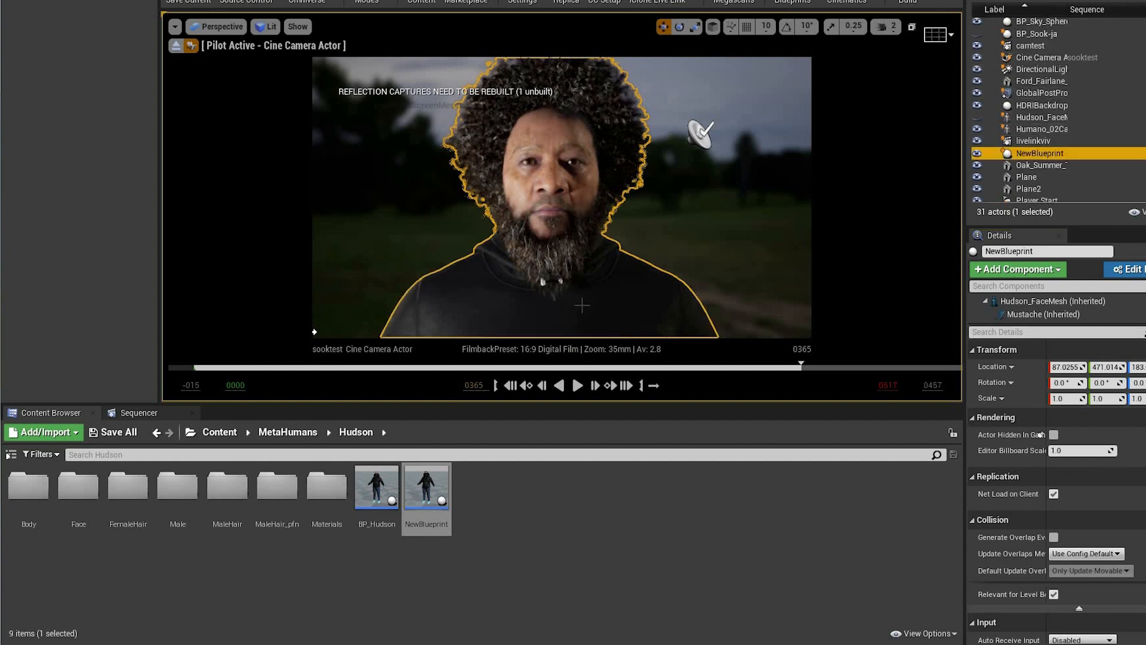
pyautogui.click(137, 412)
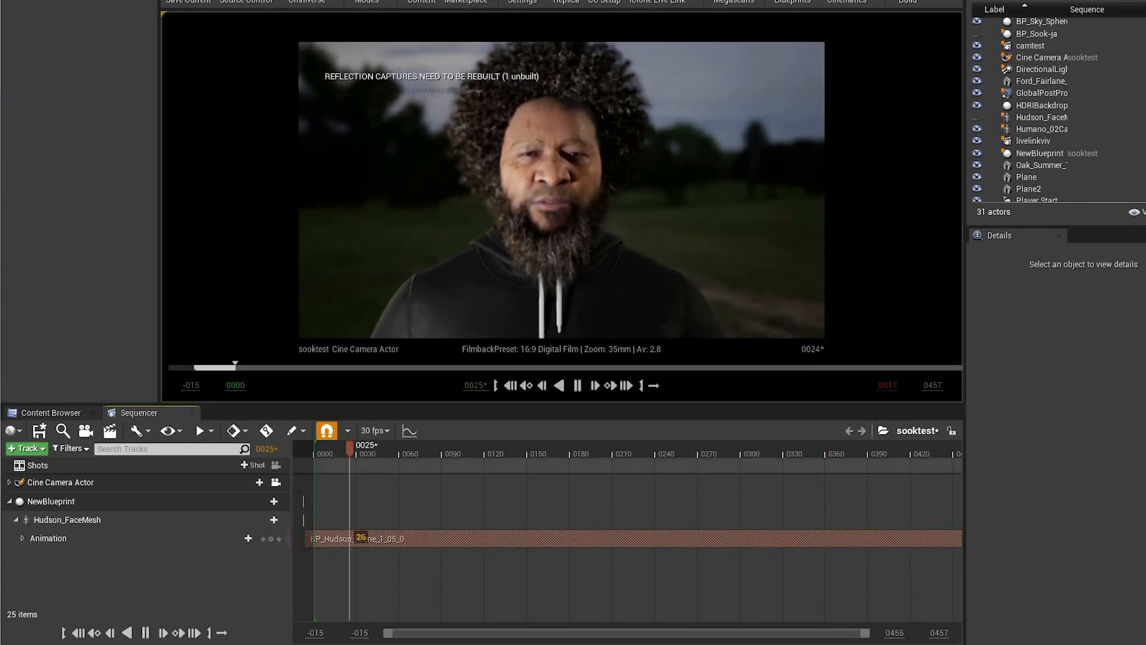
# Step: Add the BP_Sook-ja_Scene_1_06_0 clip to NewBlueprint's Hudson_FaceMesh animation track
pyautogui.moveTo(349, 444); pyautogui.dragTo(437, 445)
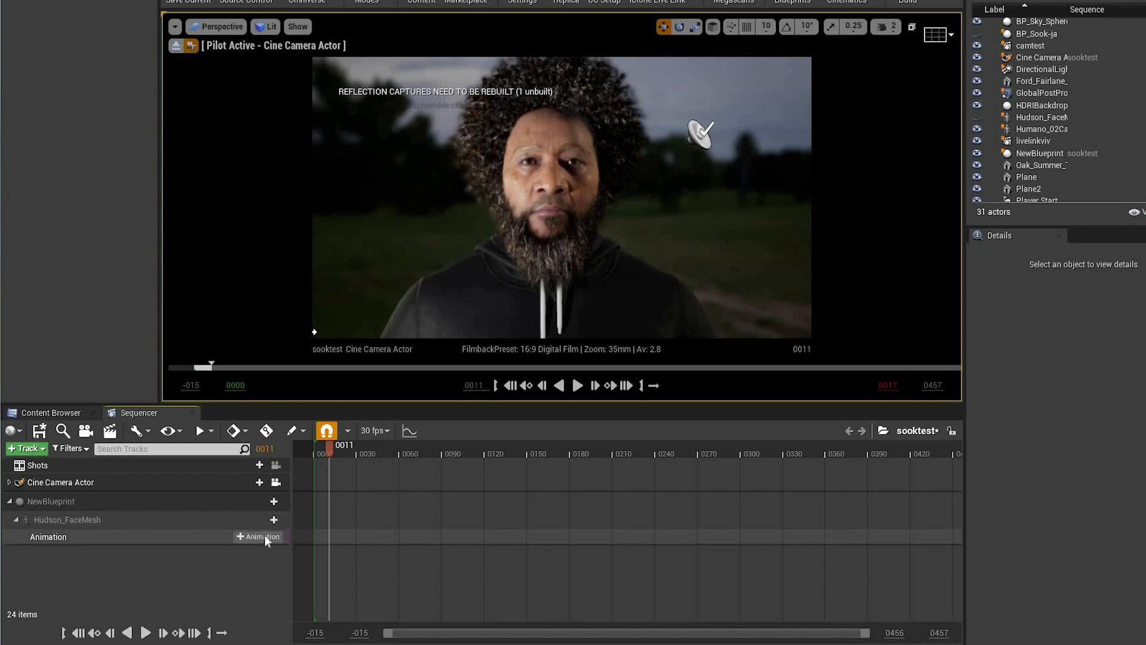
pyautogui.click(258, 536)
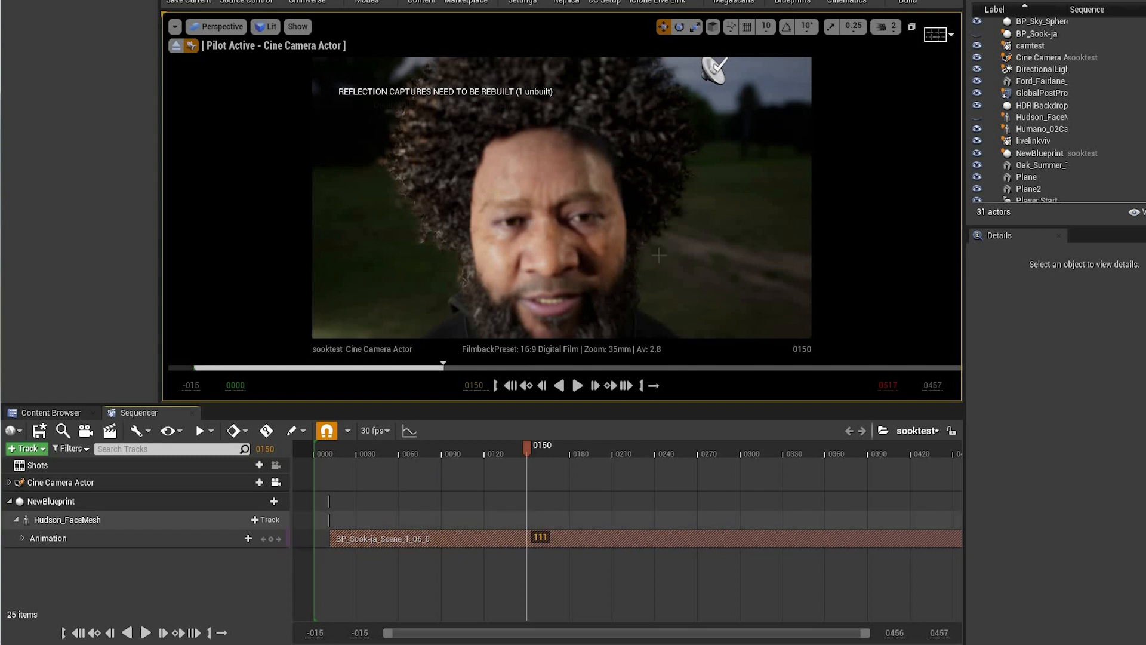
# Step: Swap the Sook-ja clip for BP_Hudson_Scene_1_03_0 from about frame 150 and scrub to preview
pyautogui.click(1040, 153)
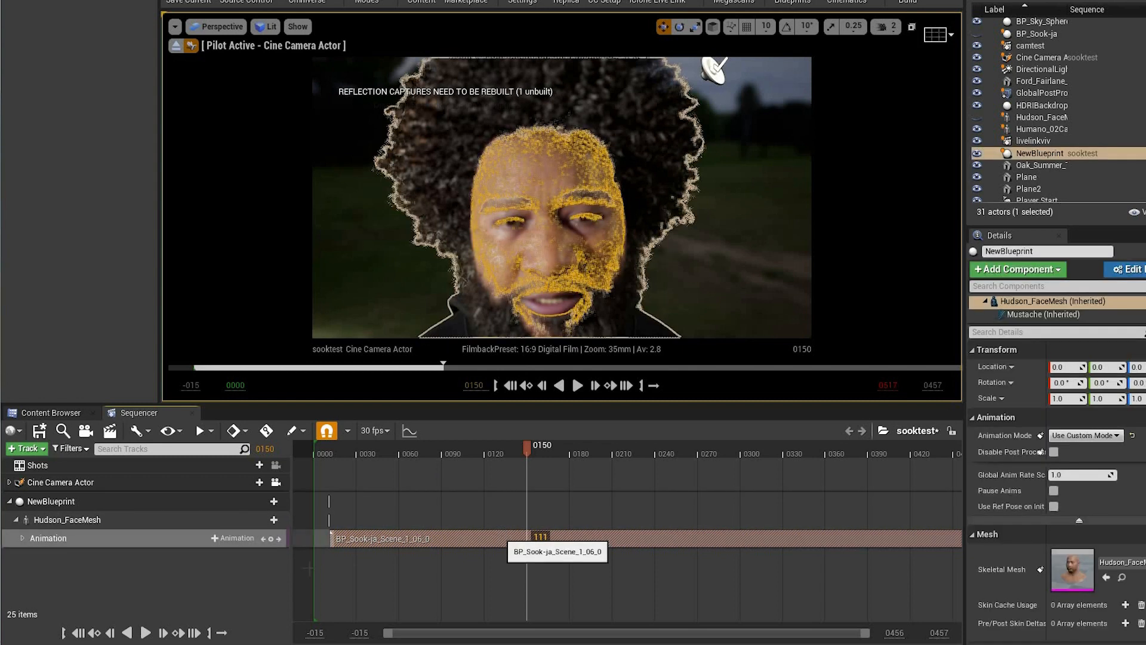
pyautogui.click(258, 536)
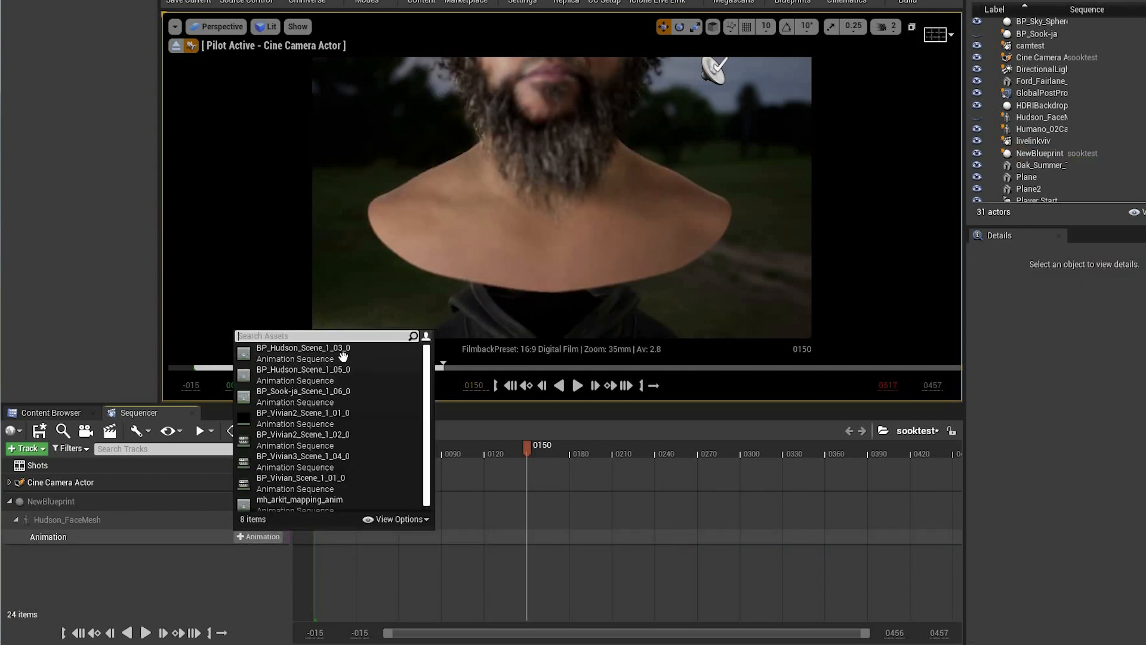
pyautogui.click(303, 352)
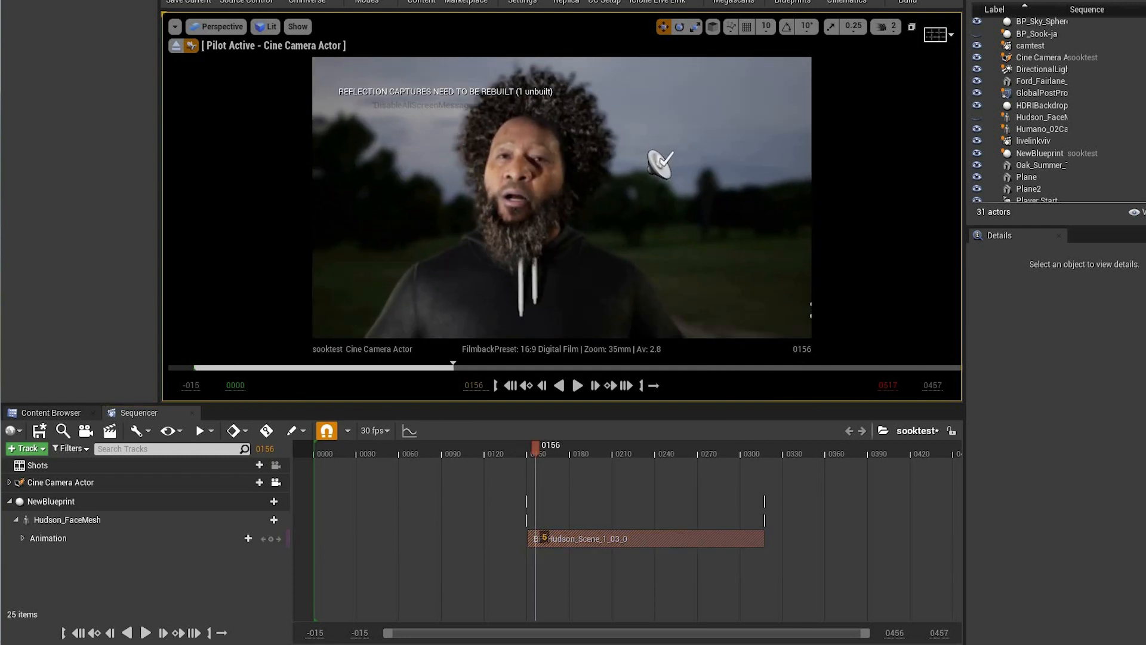
pyautogui.click(598, 444)
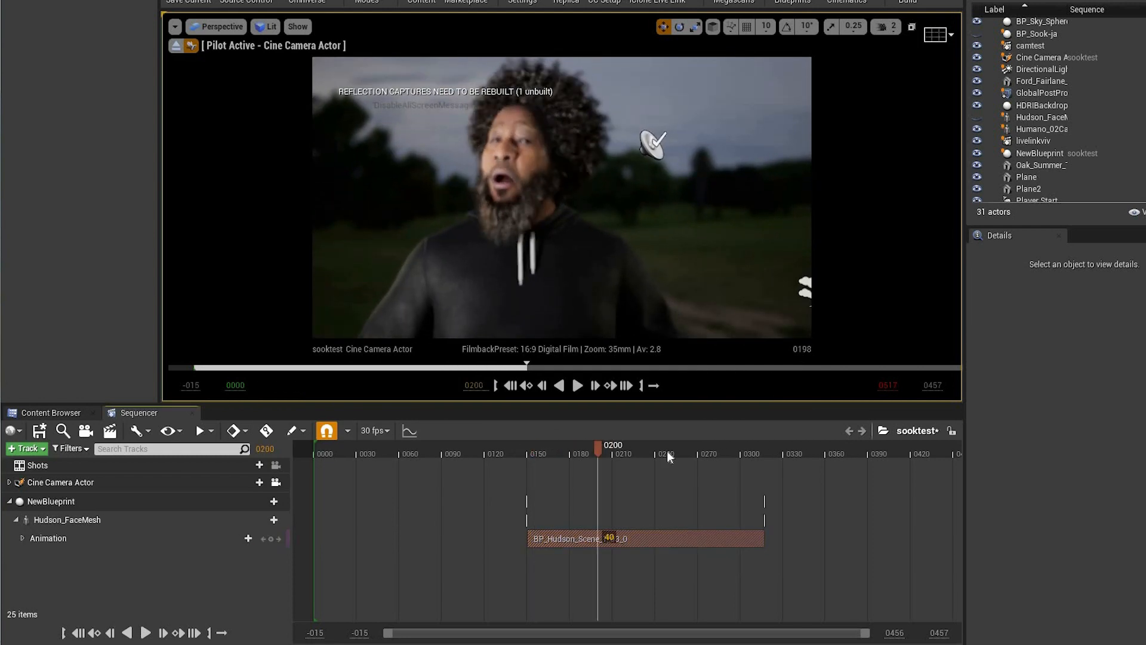